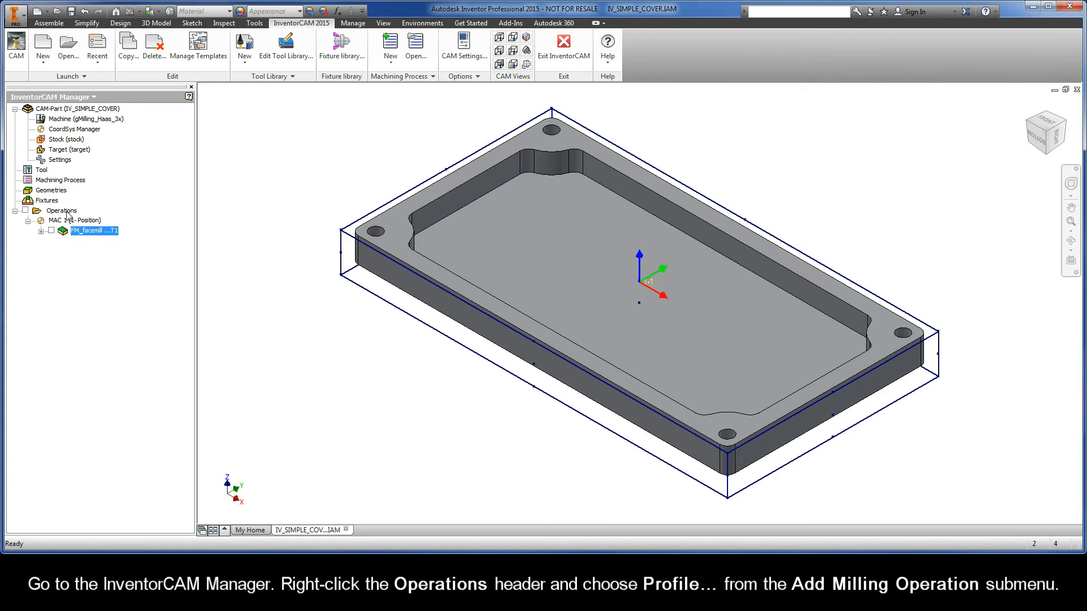
Add a new Profile milling operation from the Operations branch of the CAM Manager.
right_click(61, 210)
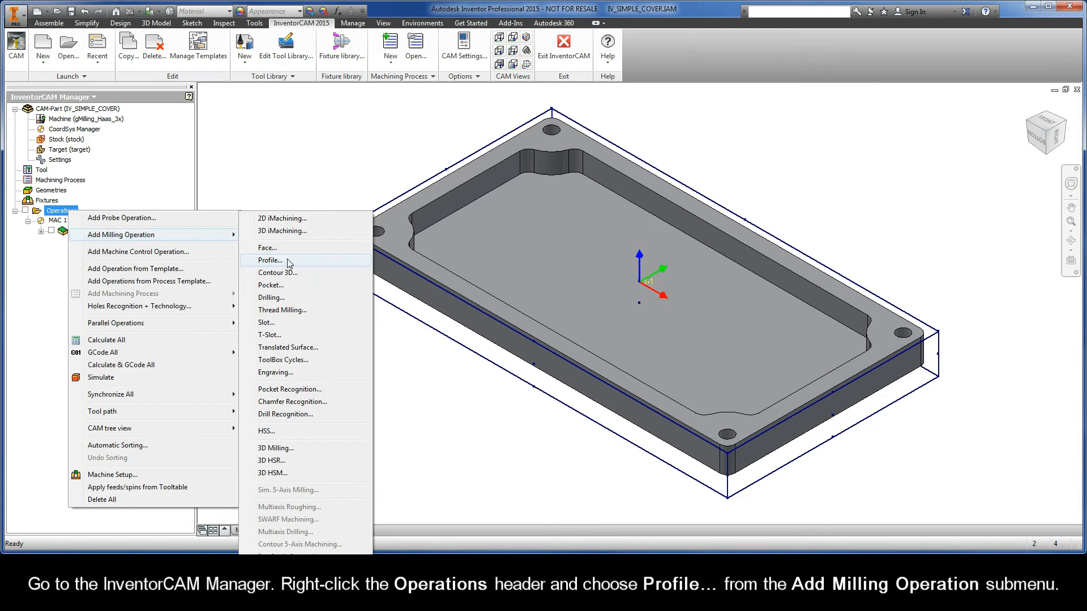
left_click(269, 261)
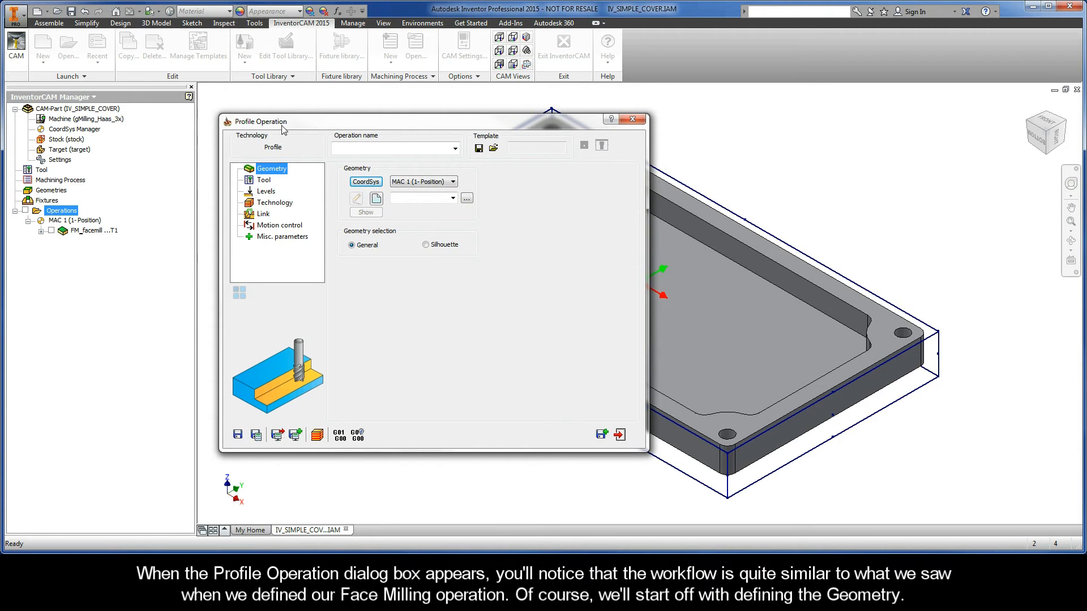
mouse_move(282, 154)
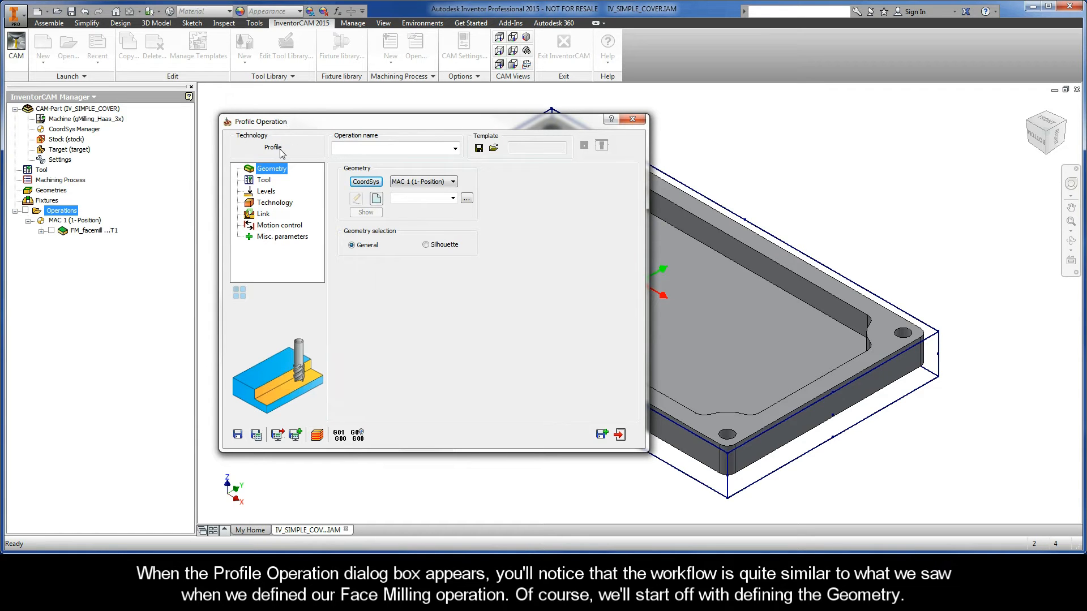
mouse_move(268, 222)
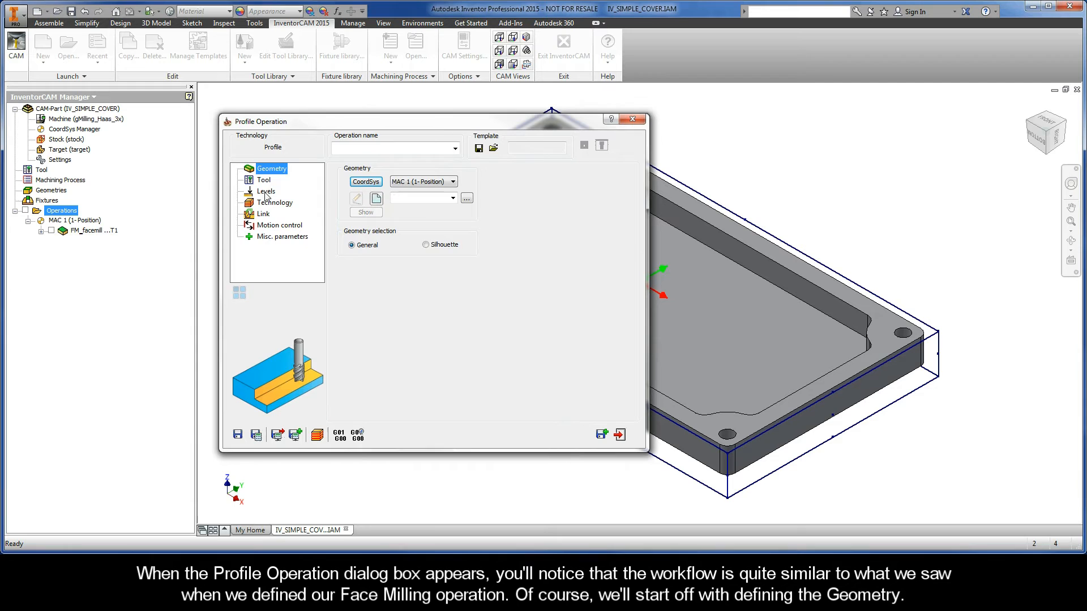
mouse_move(265, 195)
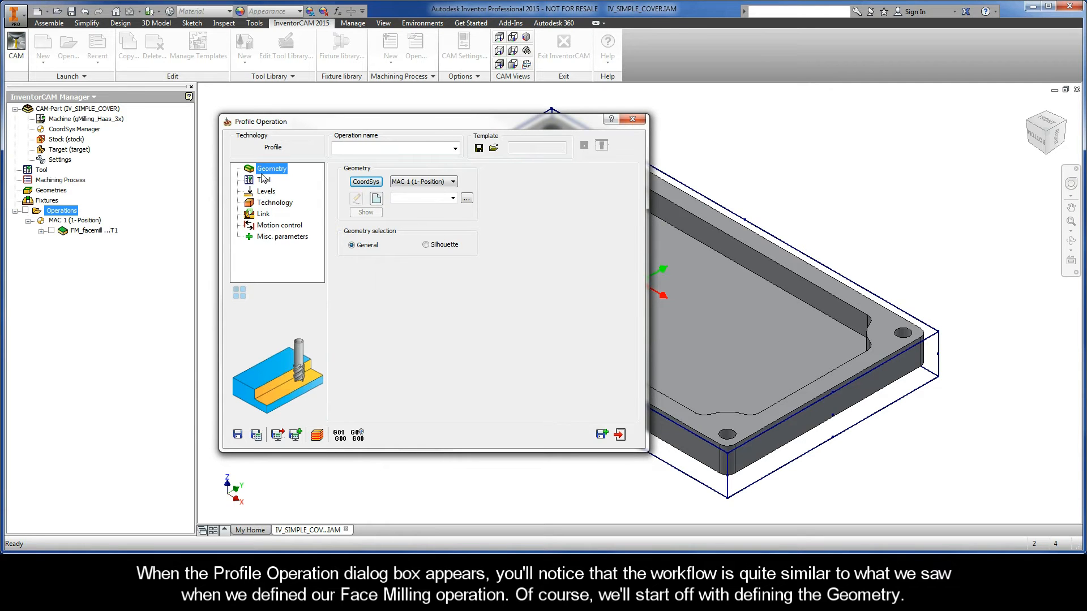
mouse_move(285, 178)
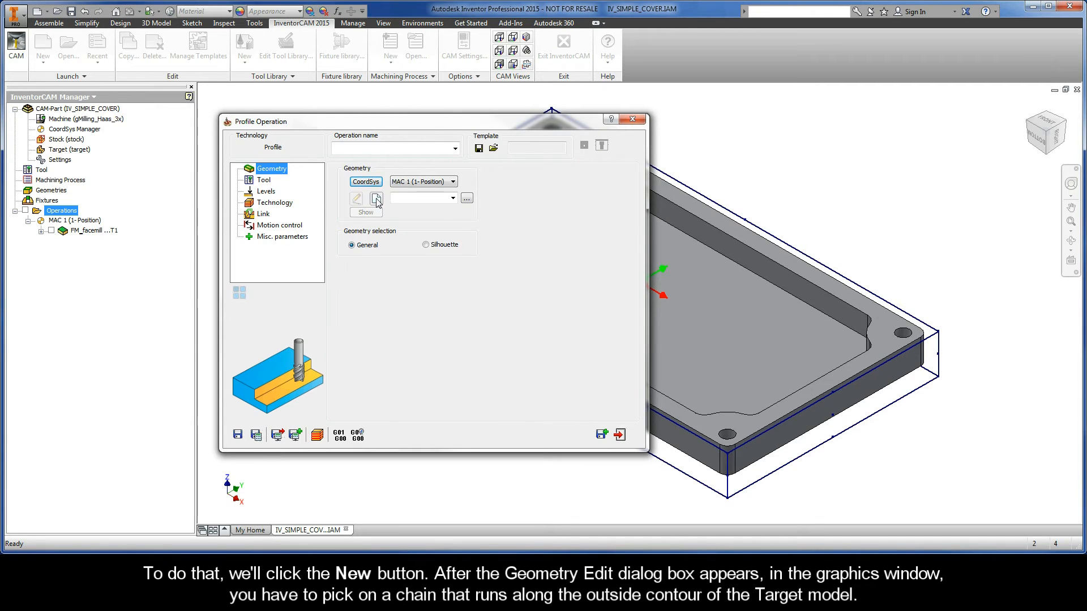
Start a new 'contour' geometry and chain several outer top edges of the plate by hand.
left_click(375, 199)
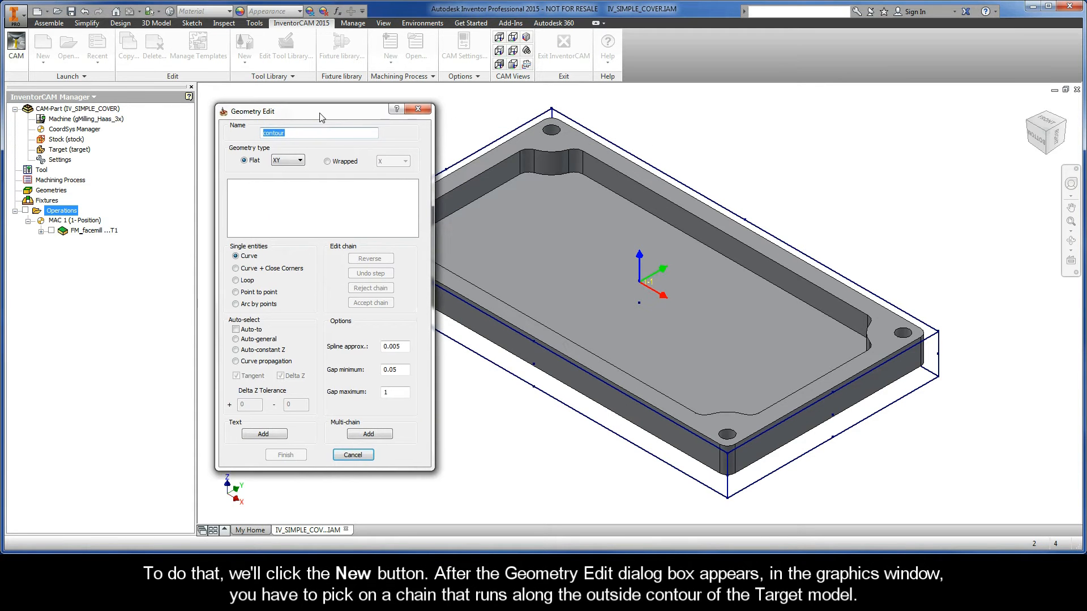
left_click_drag(320, 111, 193, 122)
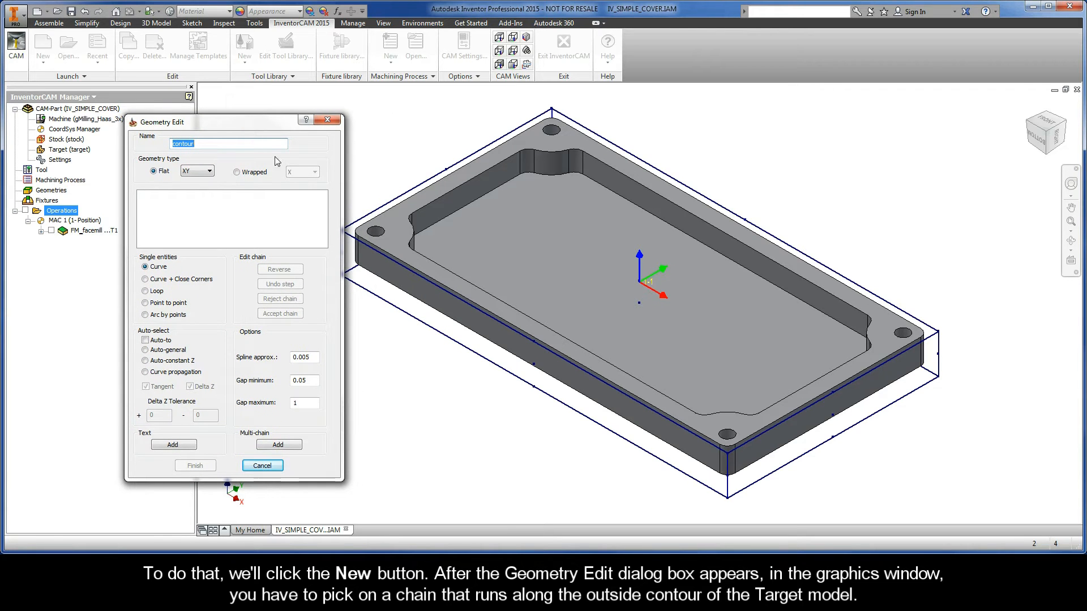
mouse_move(367, 189)
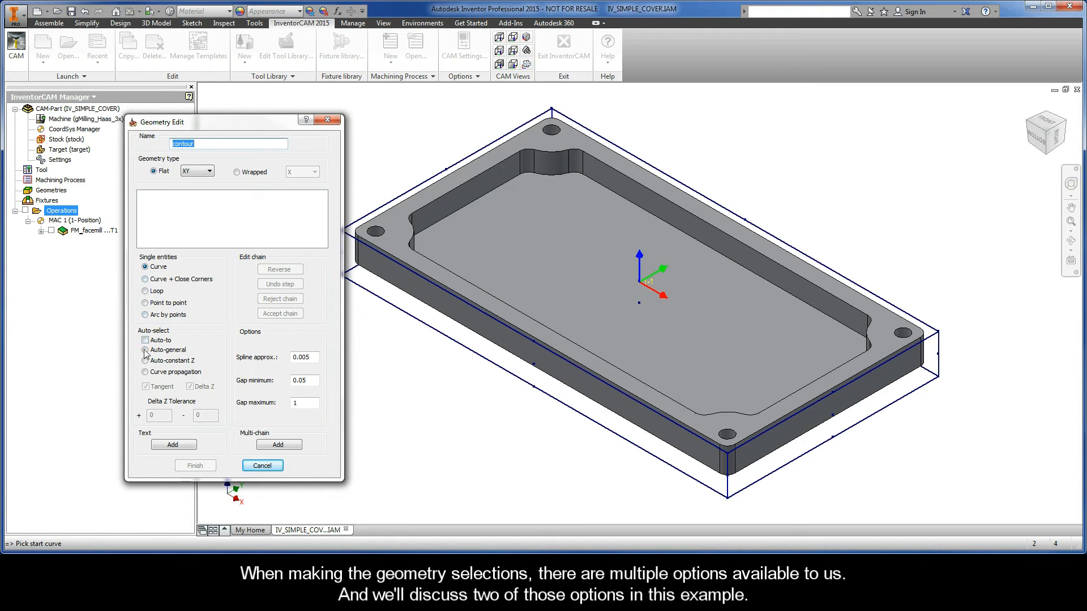
left_click(146, 371)
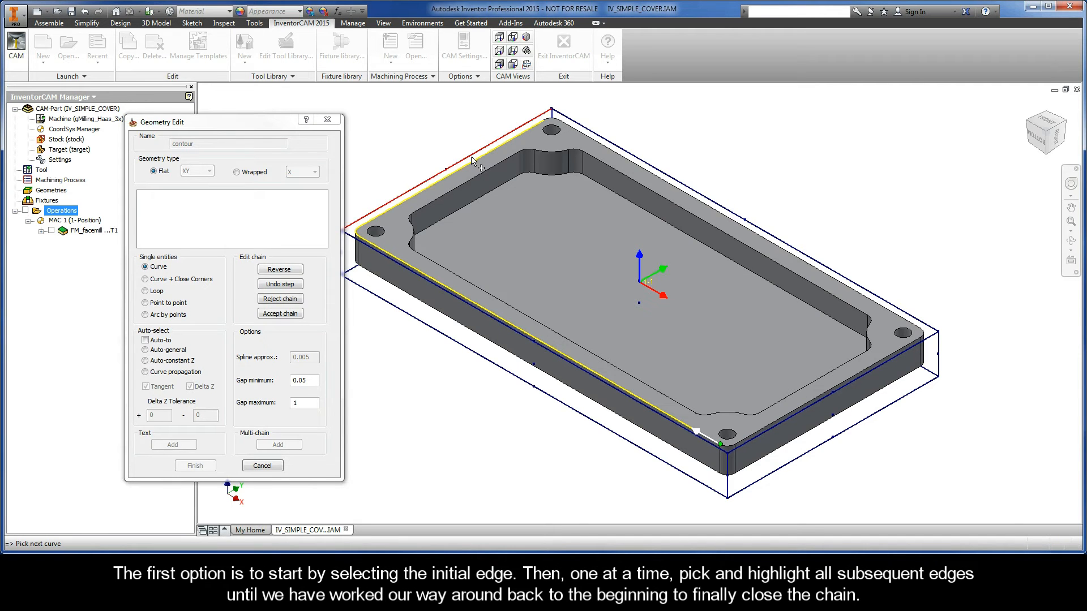
left_click(577, 135)
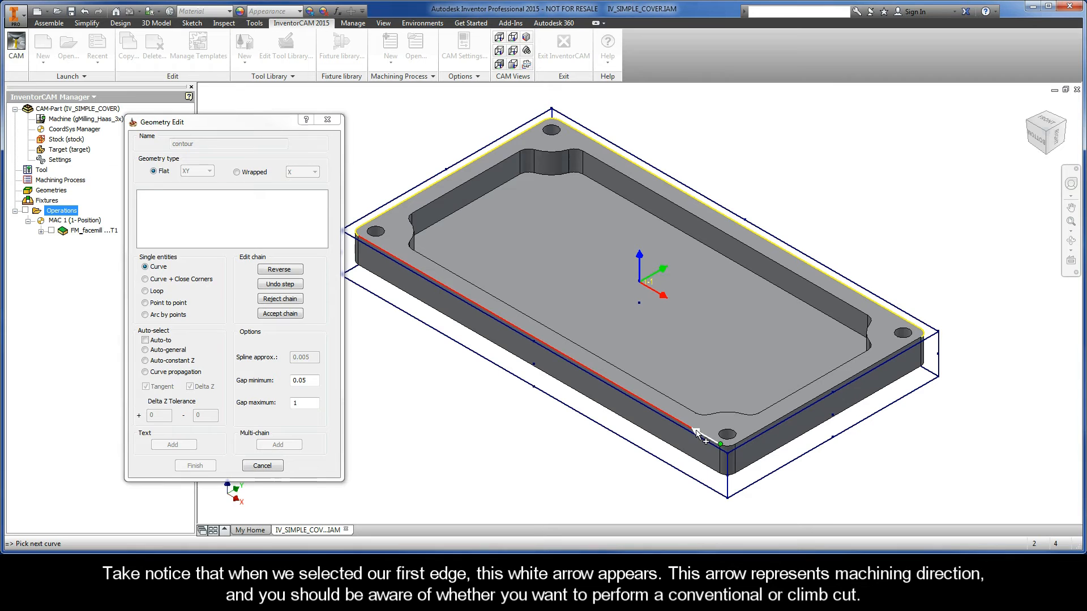
mouse_move(702, 442)
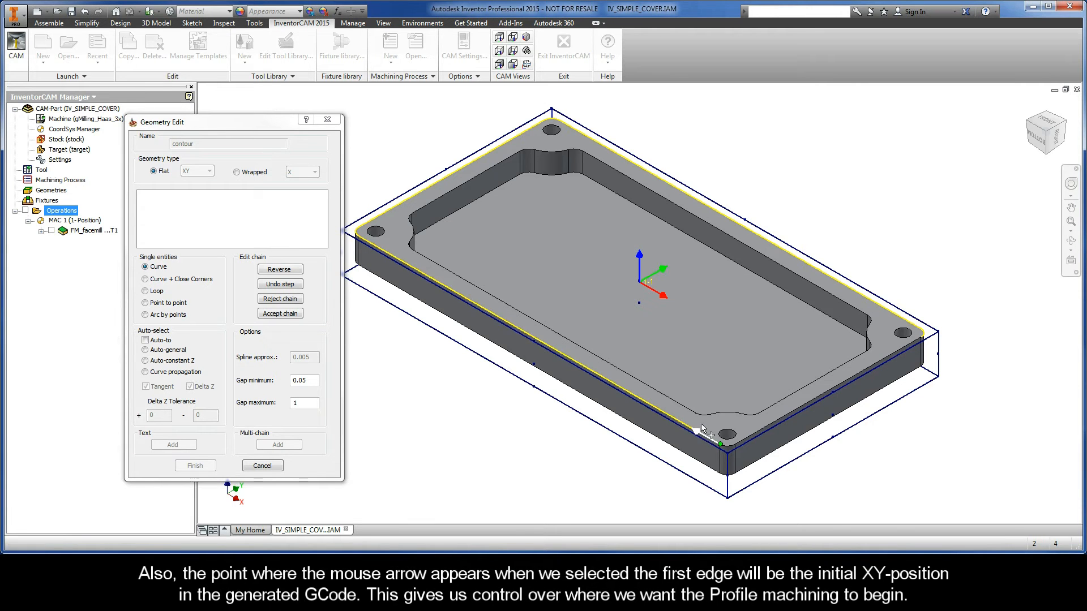
left_click(699, 430)
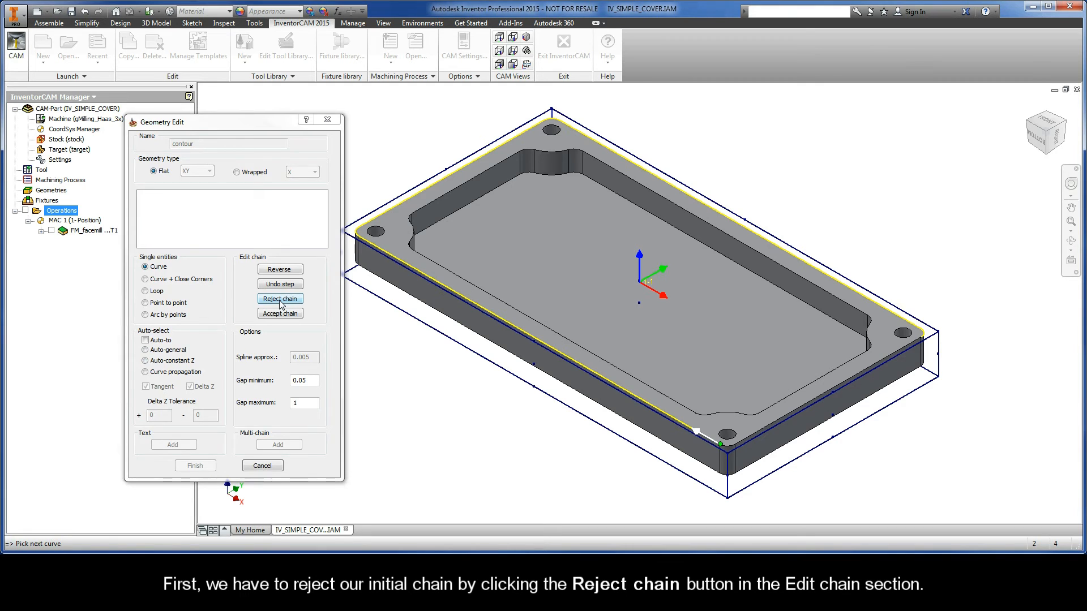
Reject the hand-picked chain and close one chain from the top edge with Auto-constant Z.
left_click(280, 298)
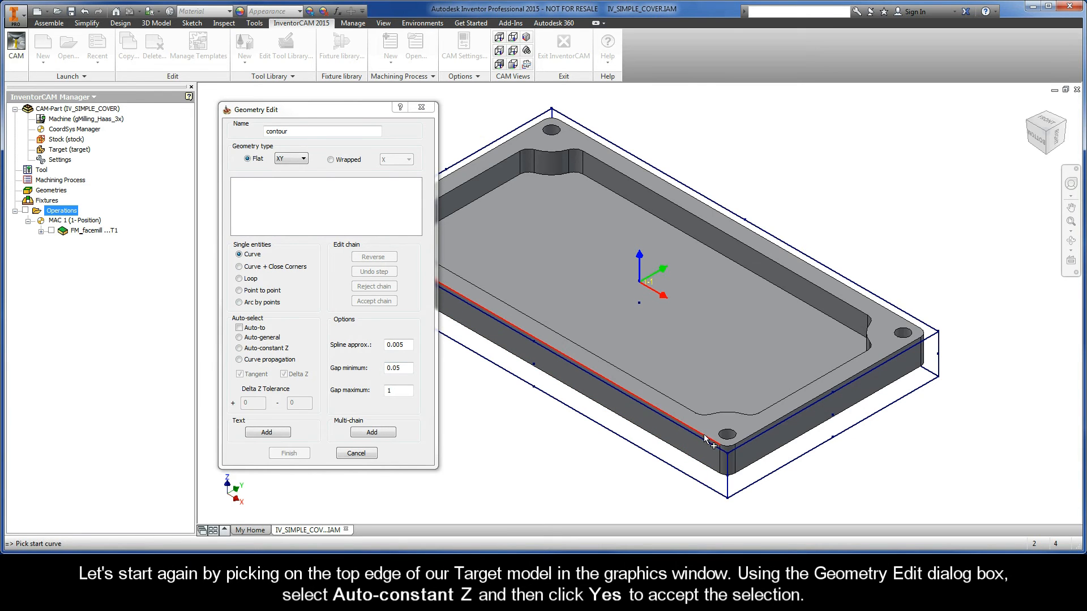
left_click(711, 440)
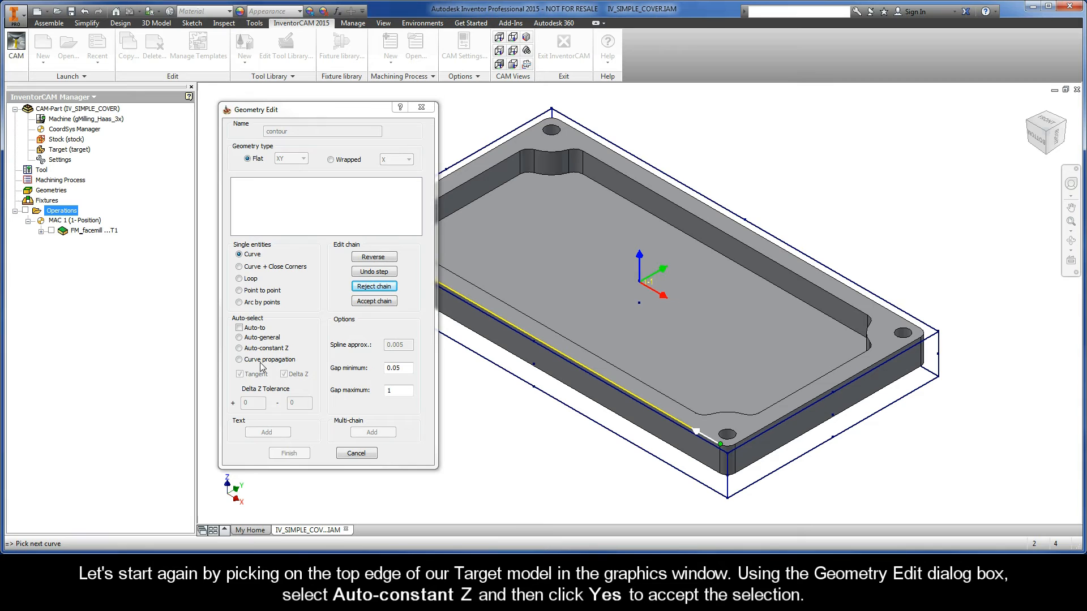
left_click(239, 347)
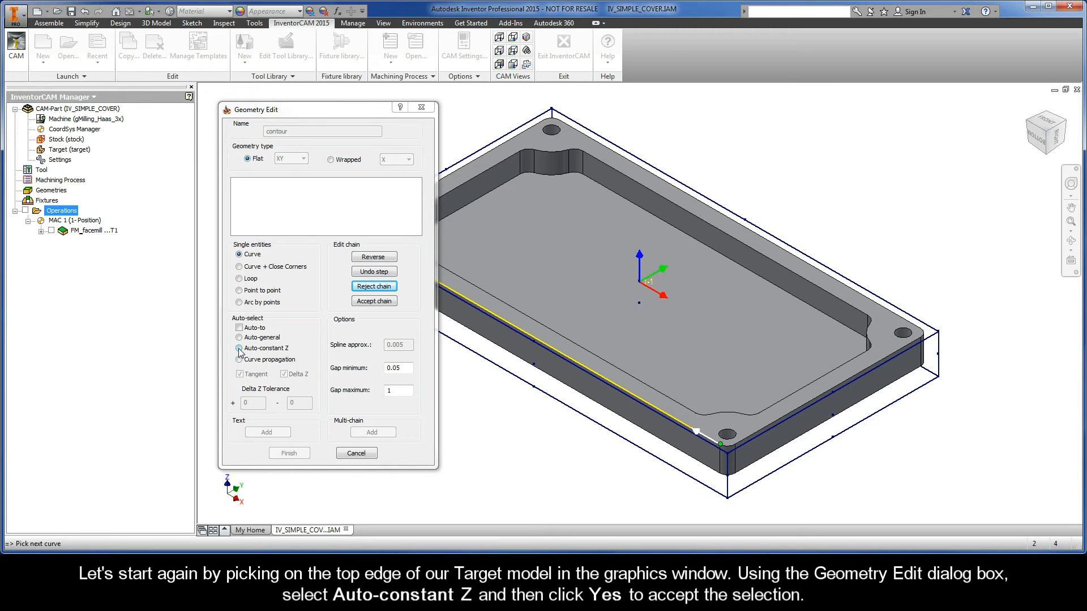
left_click(240, 348)
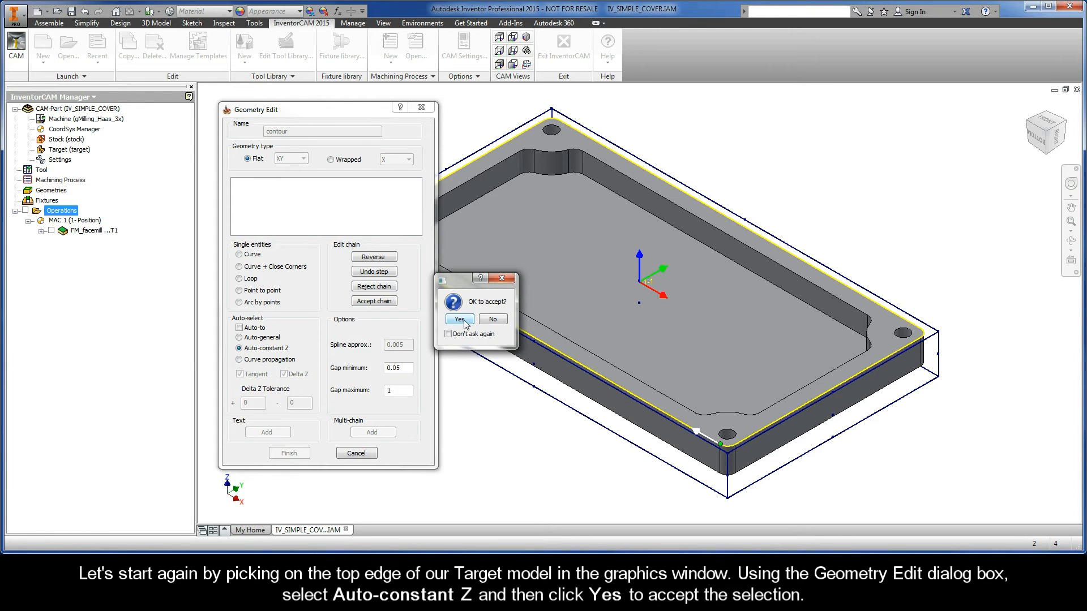
left_click(457, 319)
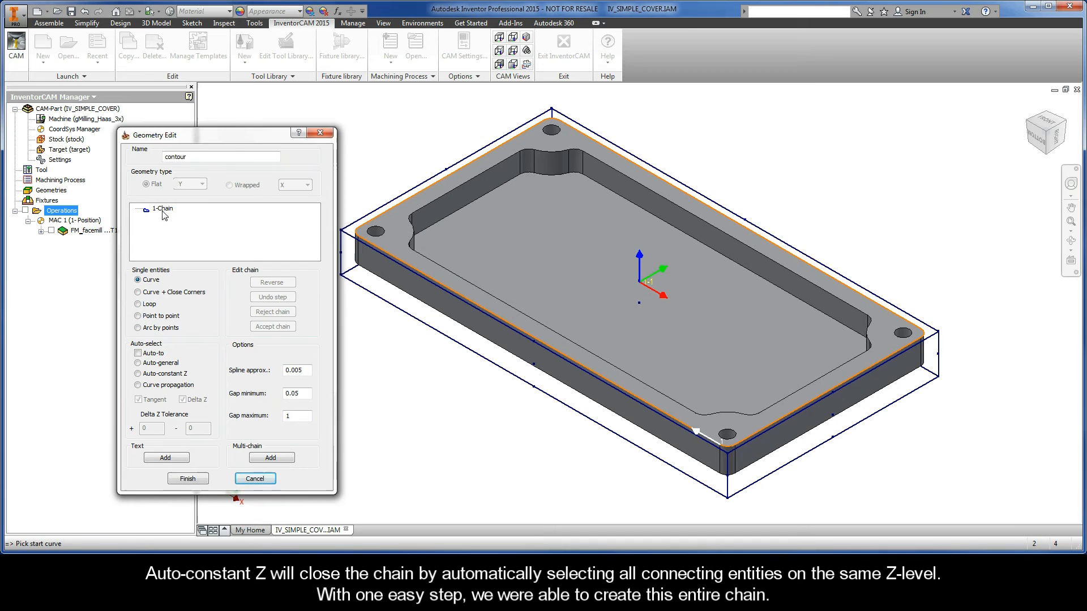
Review the 1-Chain entry and finish the contour geometry for the operation.
left_click(163, 208)
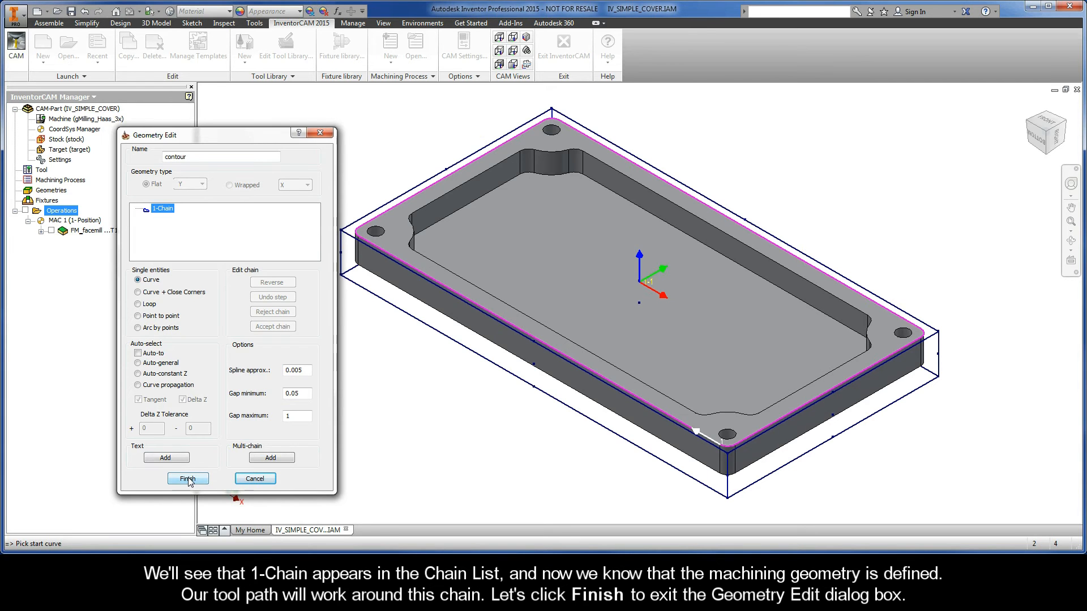
left_click(187, 479)
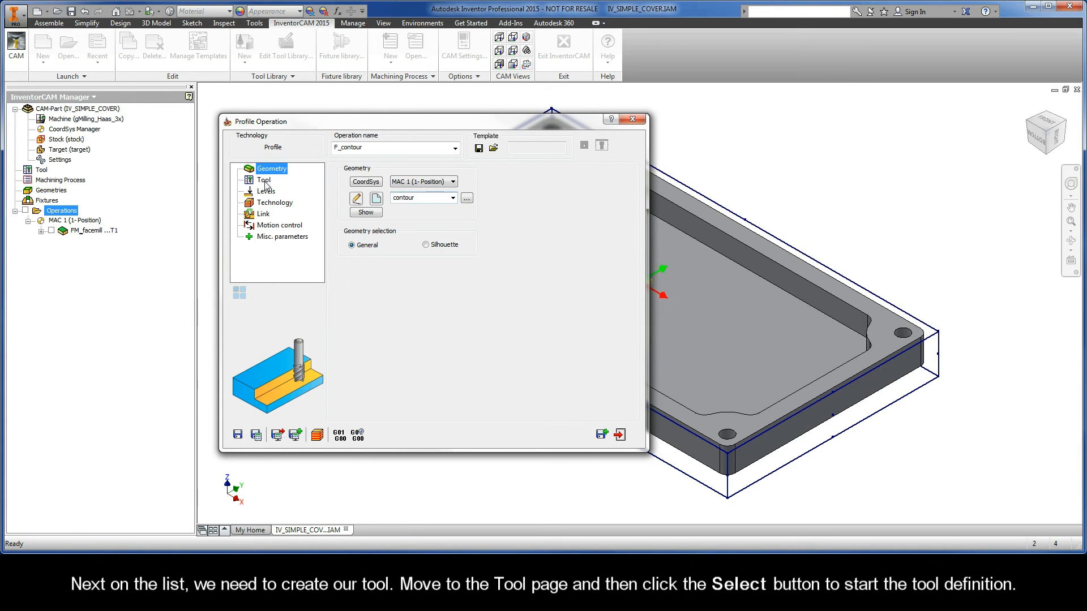
Add a new 6 mm END MILL (tool 2) to the tool table and assign it to the operation.
left_click(264, 180)
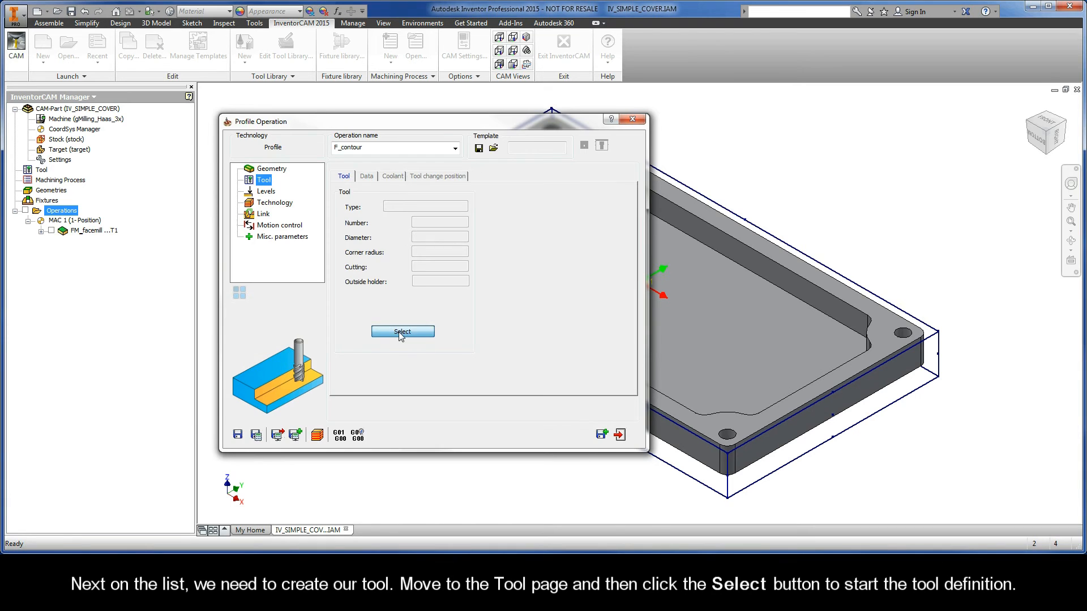
left_click(402, 332)
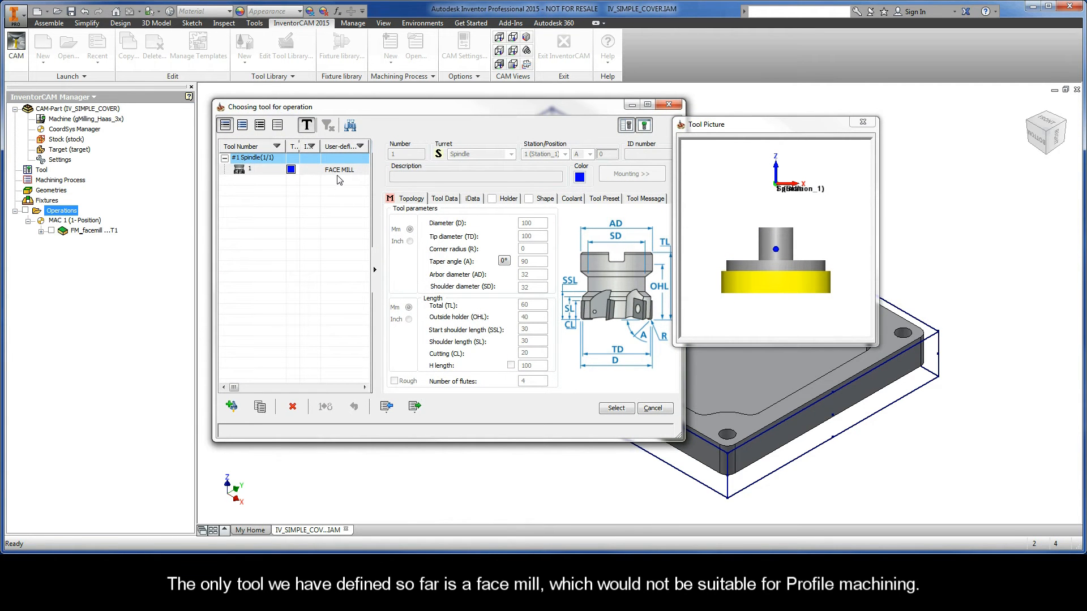
left_click(319, 169)
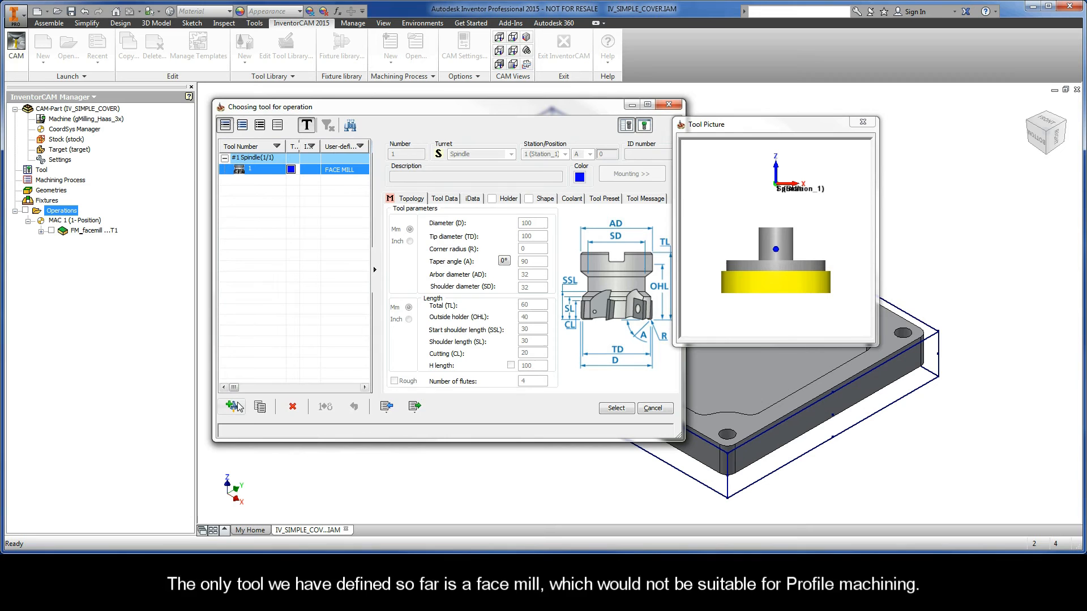
left_click(230, 407)
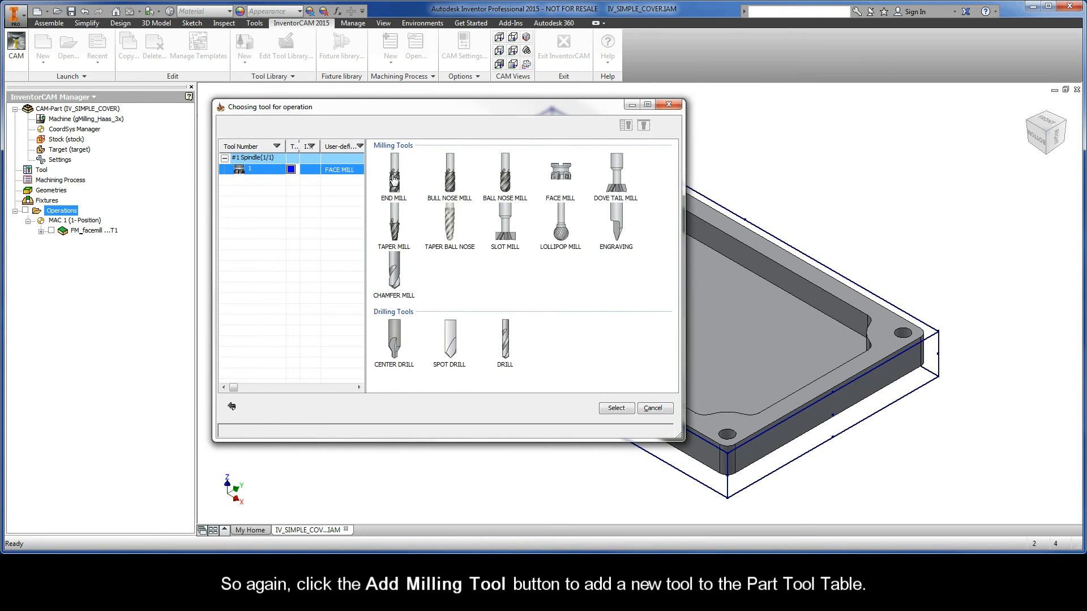
left_click(392, 176)
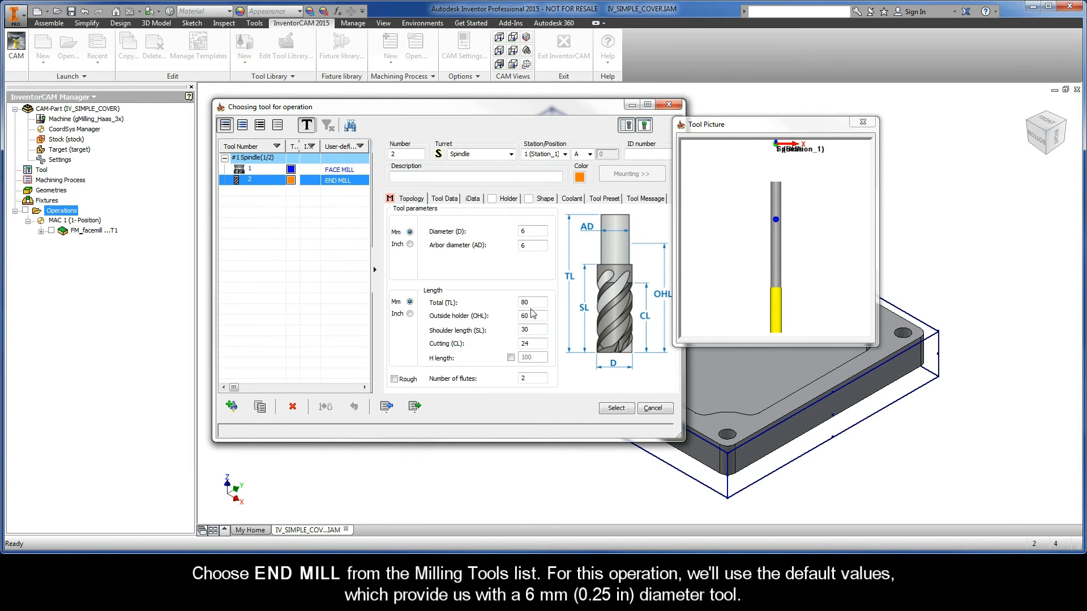
left_click(530, 231)
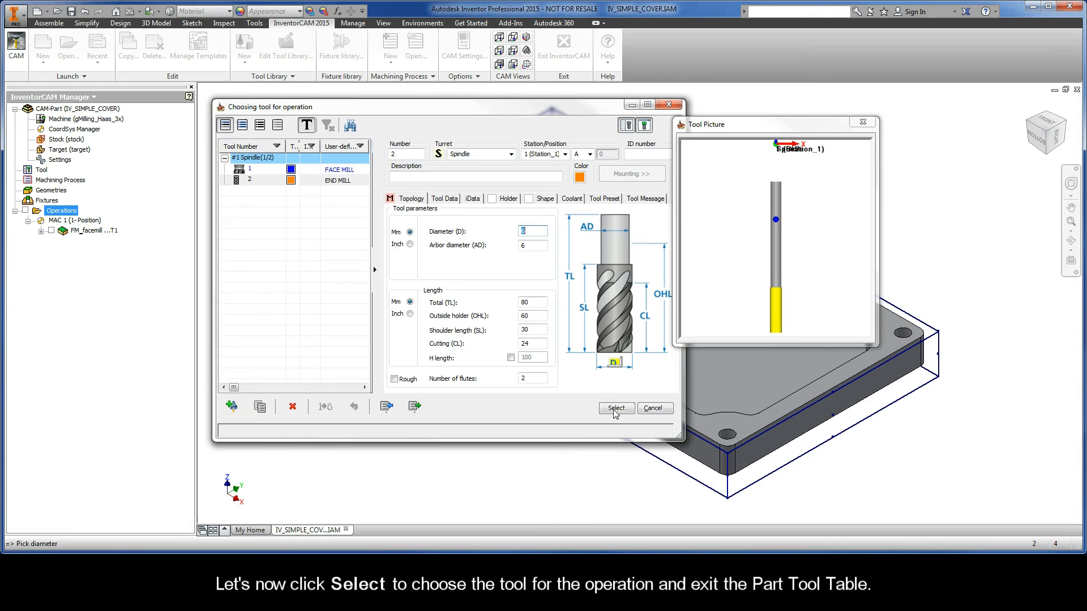
left_click(613, 409)
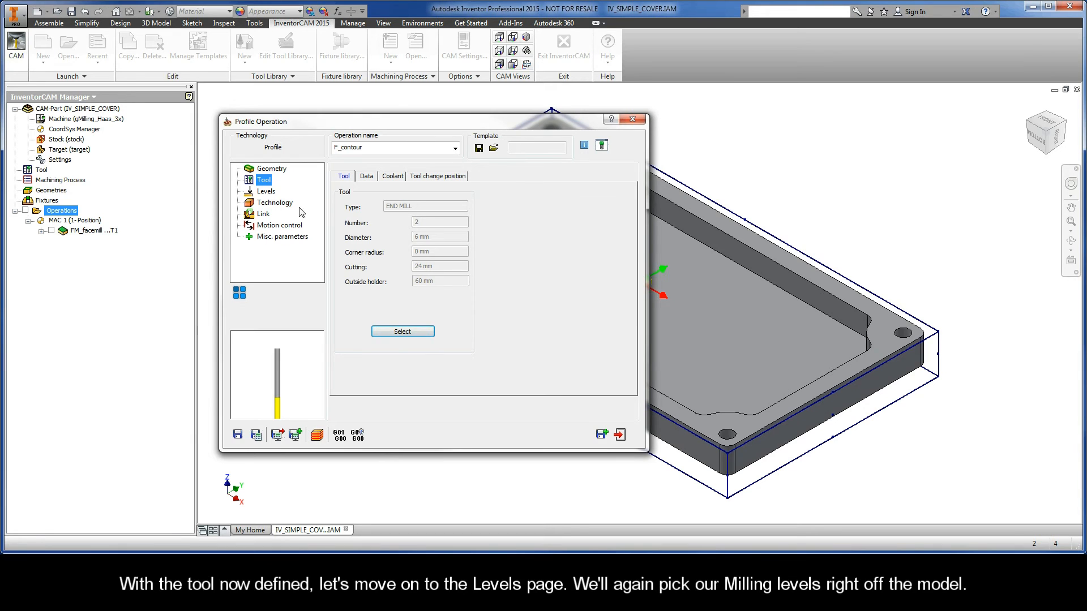
mouse_move(269, 199)
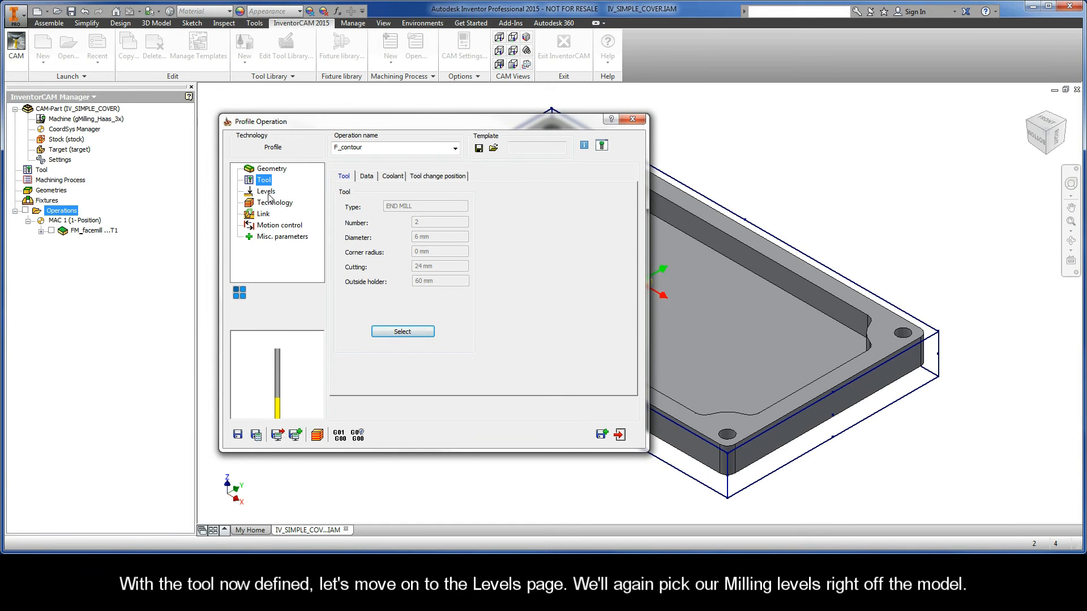
Pick the plate's top face as the upper milling level (0).
left_click(265, 190)
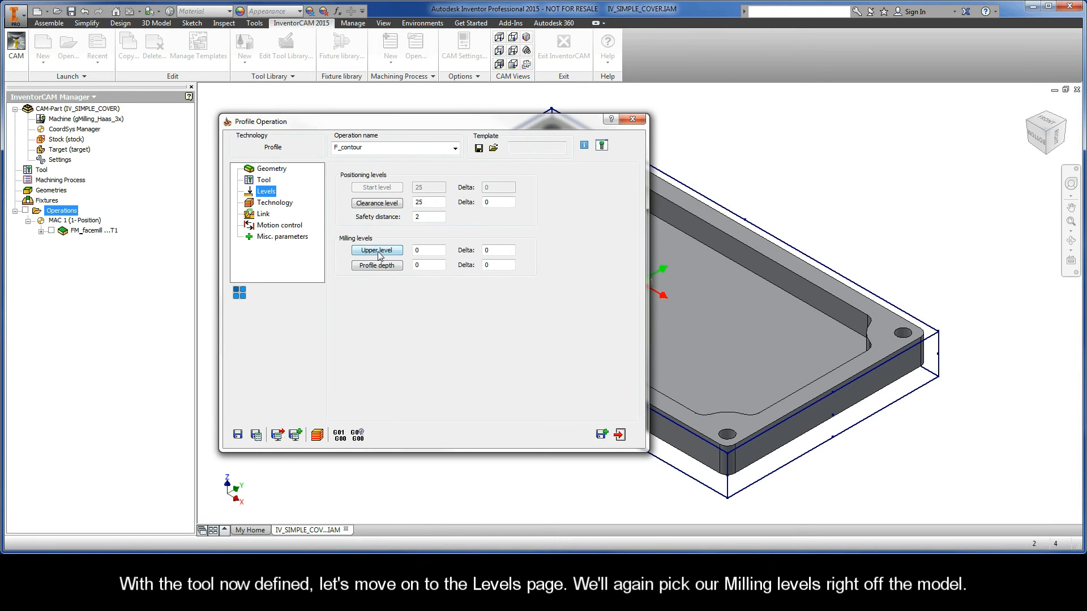
left_click(376, 250)
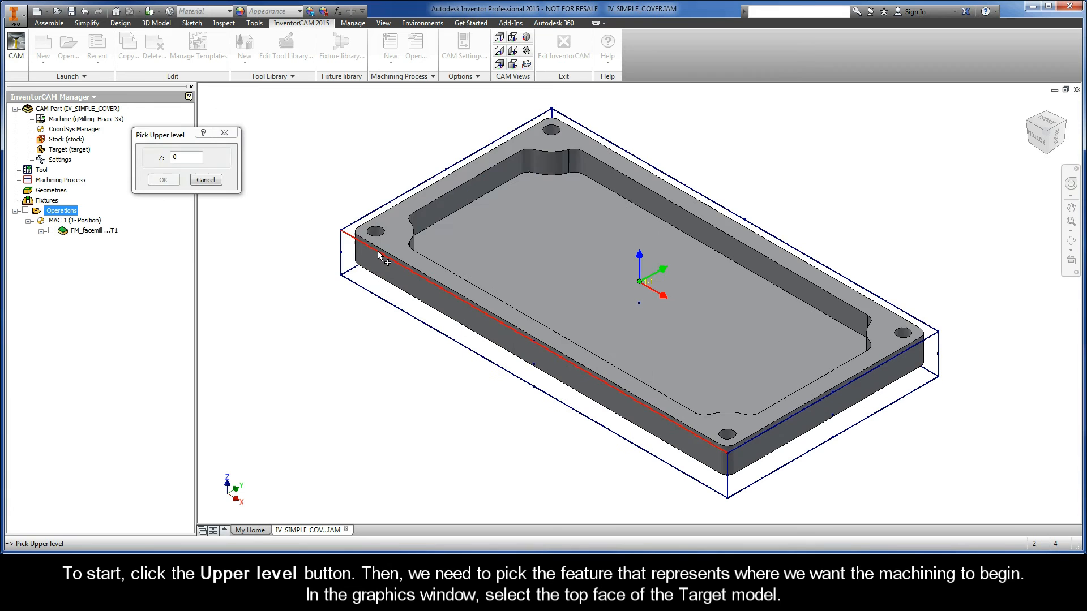
left_click(395, 232)
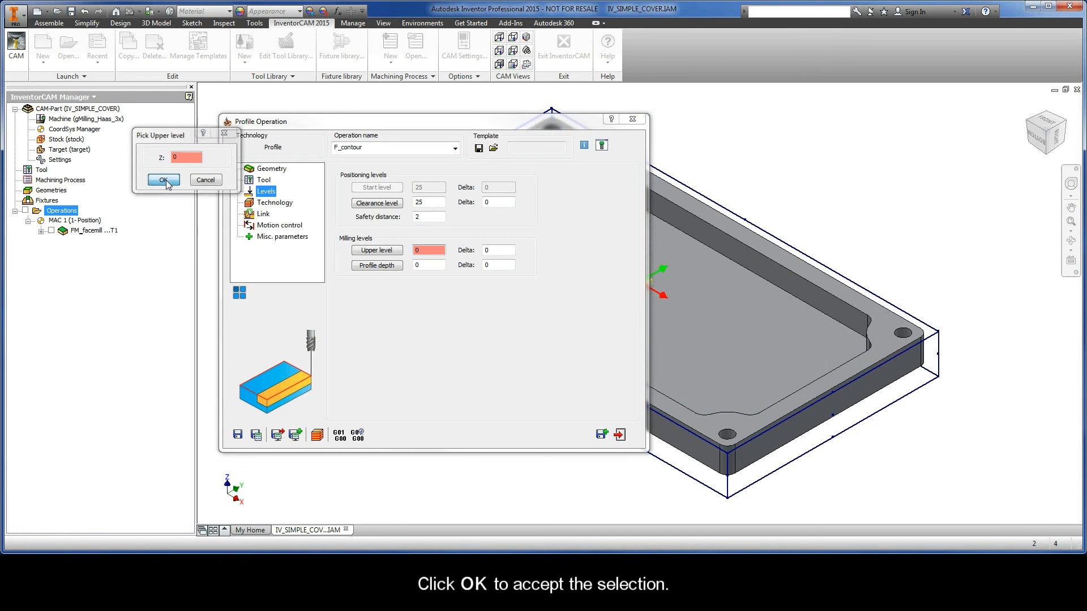
left_click(163, 180)
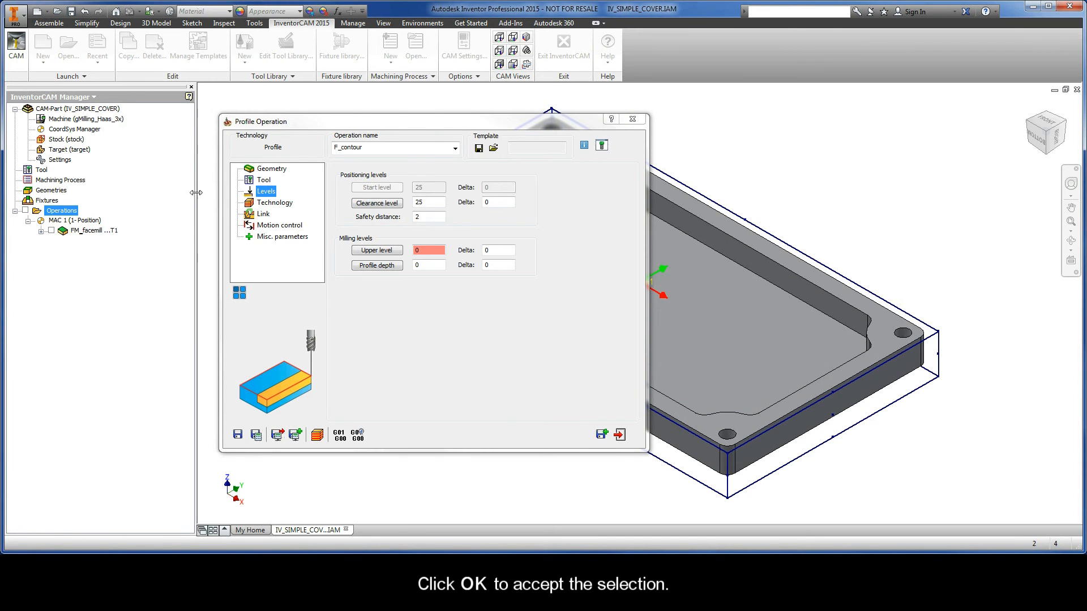
Pick the plate's bottom edge as the profile depth (9.982).
left_click(375, 265)
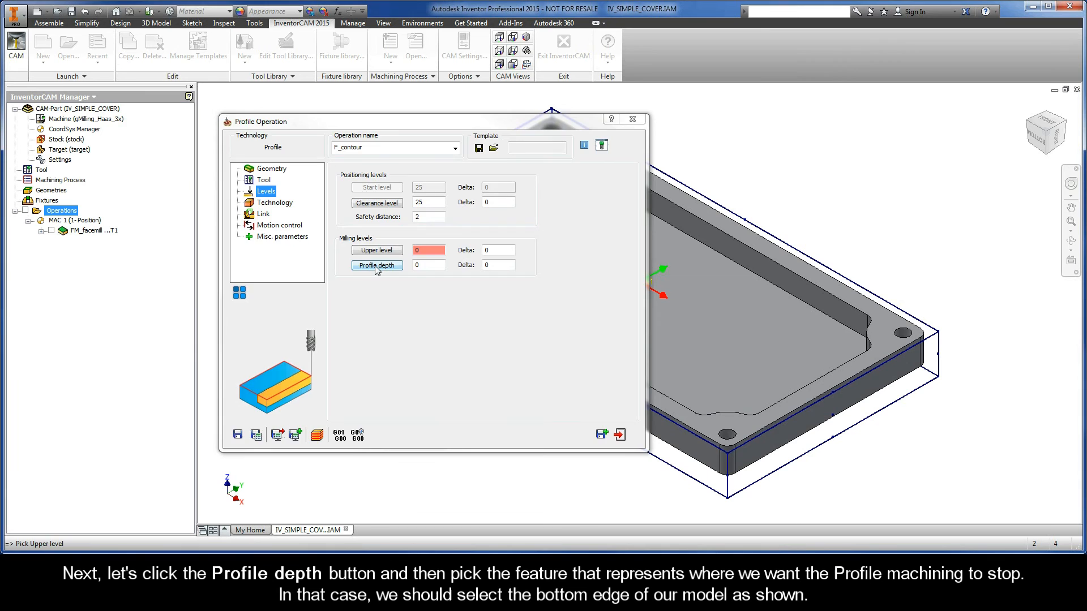
left_click(376, 264)
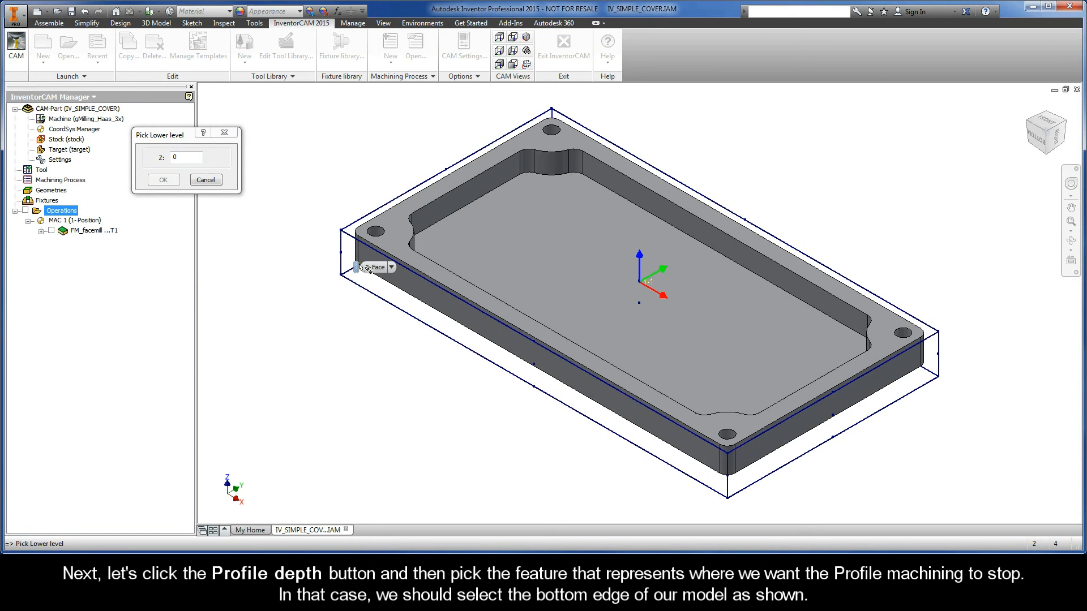
left_click(365, 269)
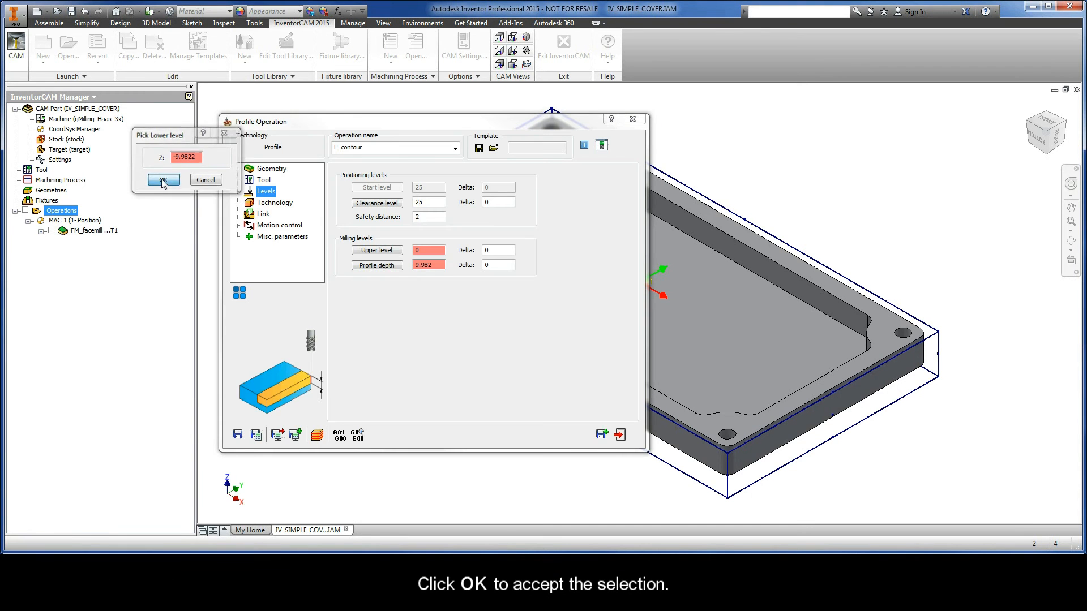
left_click(163, 179)
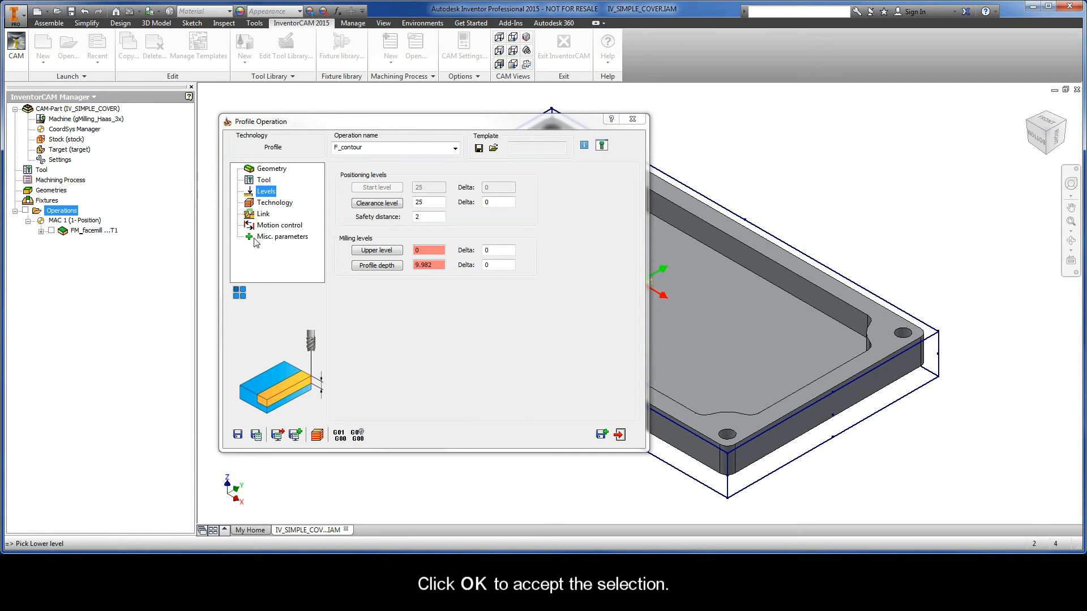
left_click(497, 265)
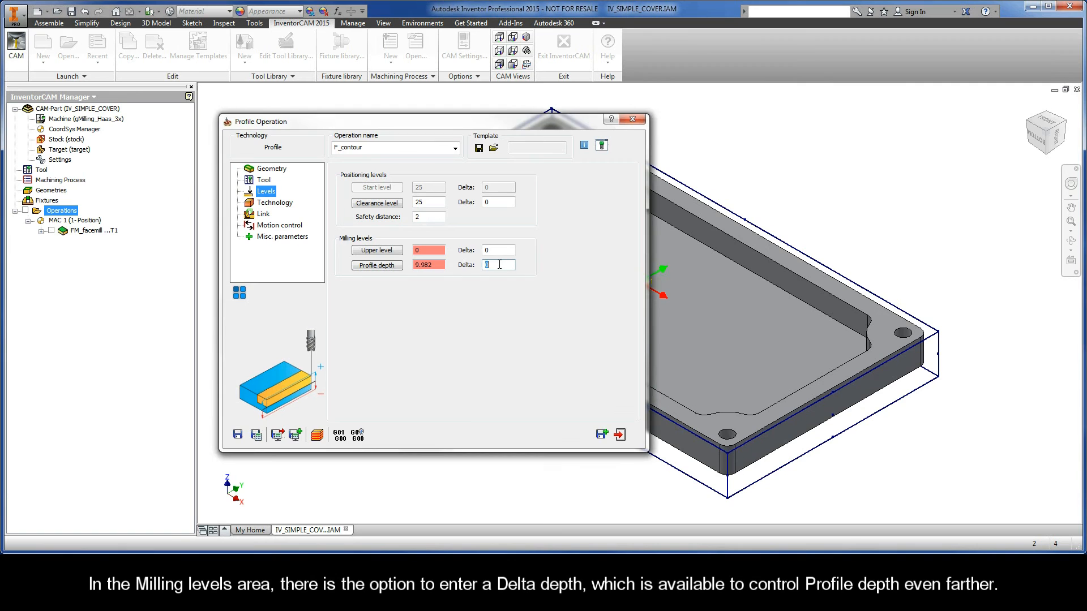
mouse_move(480, 269)
type(".5")
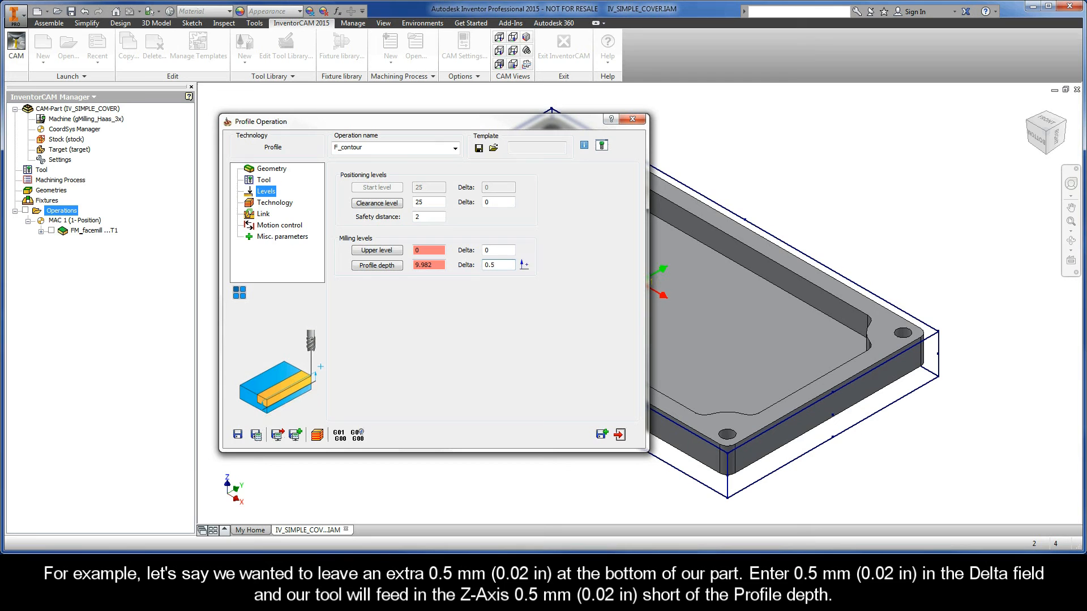
left_click(494, 264)
type("-0.5")
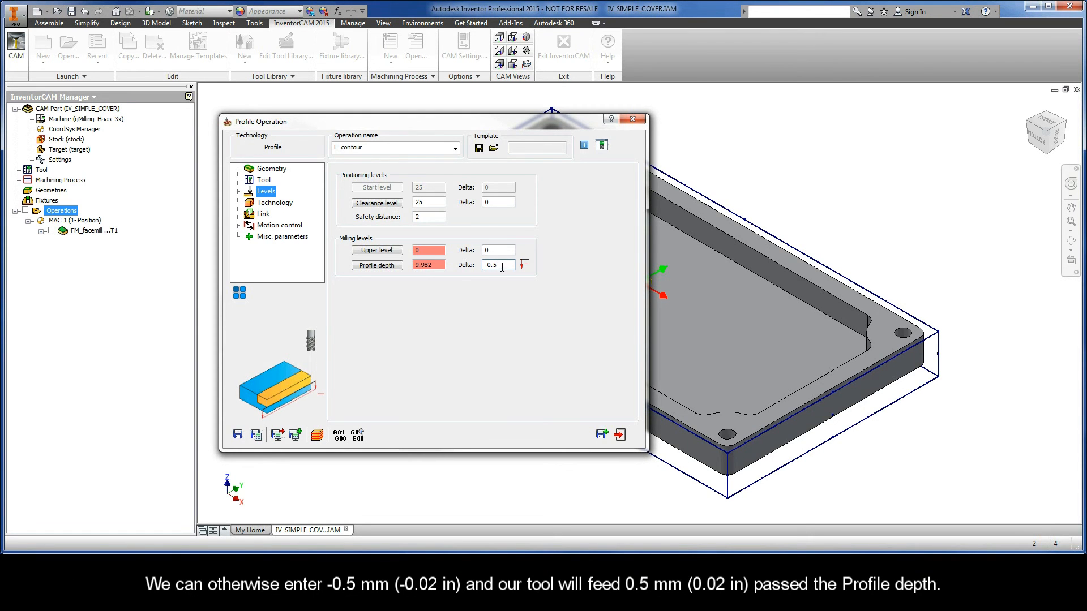
mouse_move(321, 378)
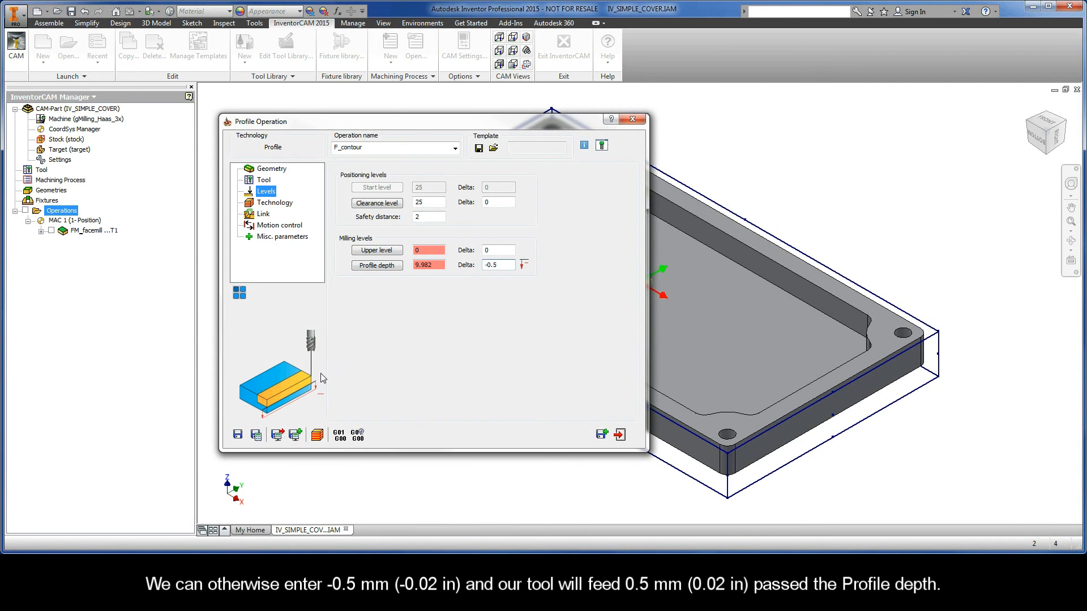
mouse_move(478, 329)
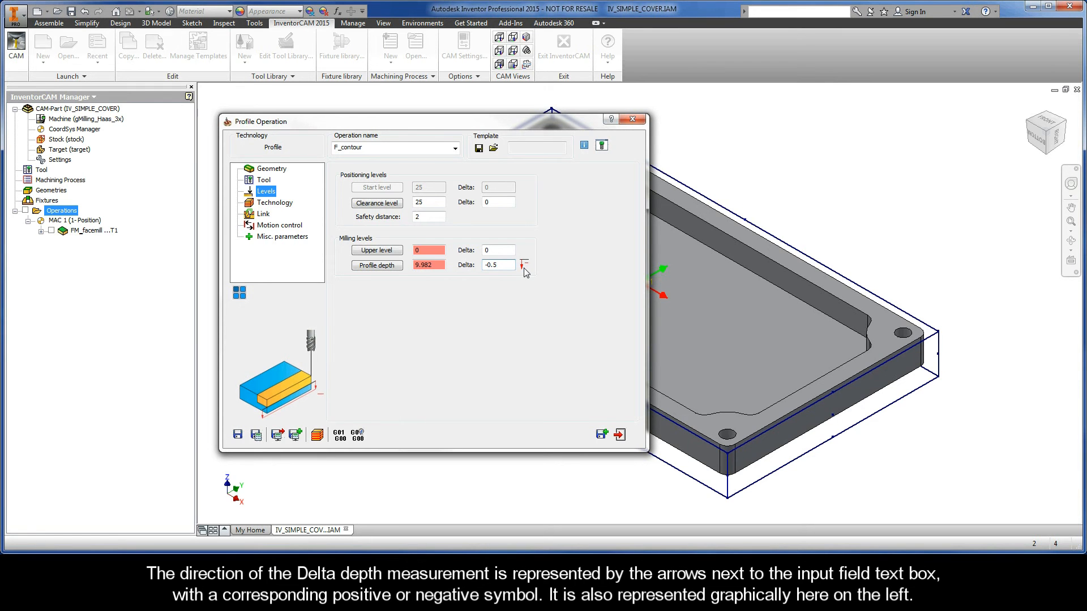
mouse_move(528, 271)
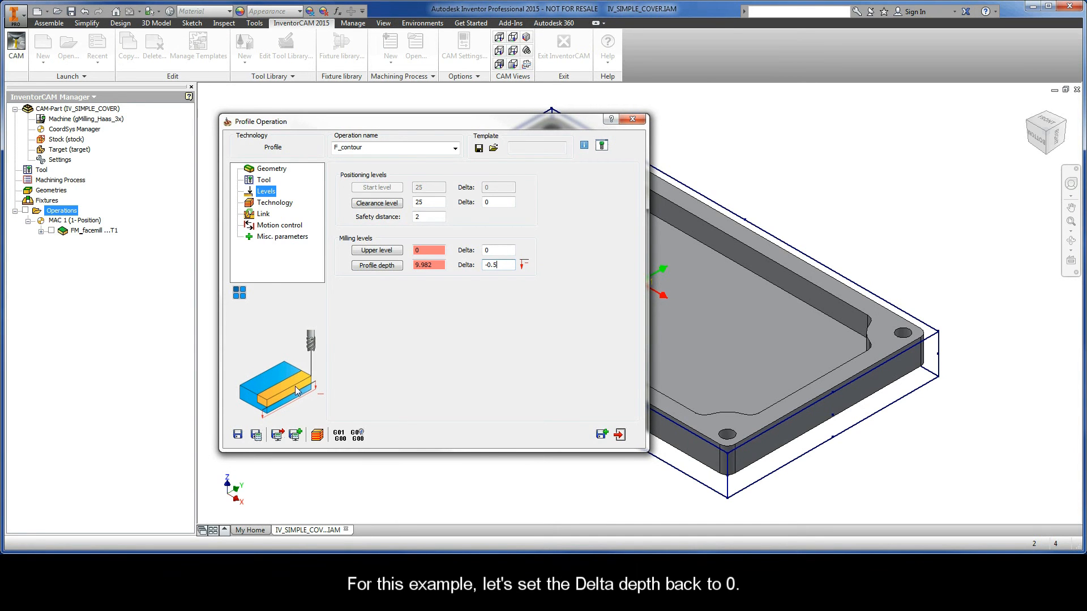
triple_click(495, 265)
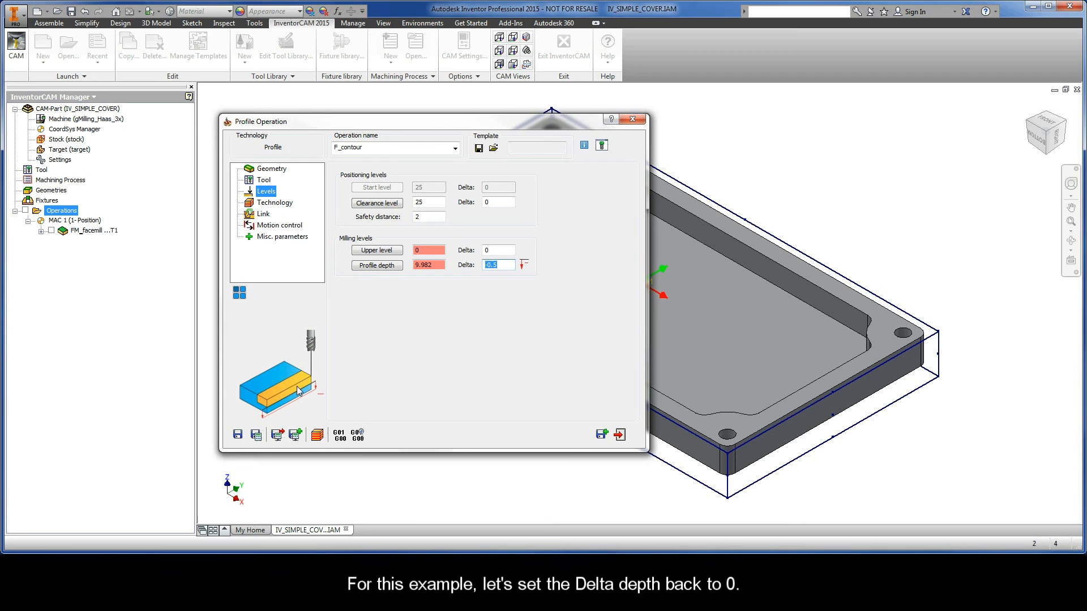
type("0")
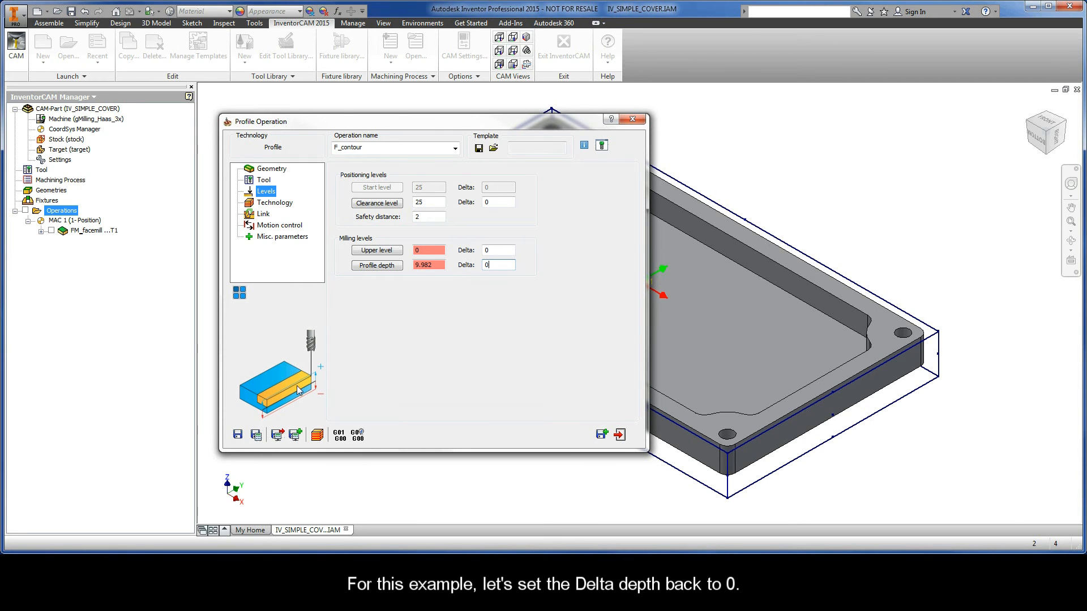
mouse_move(276, 212)
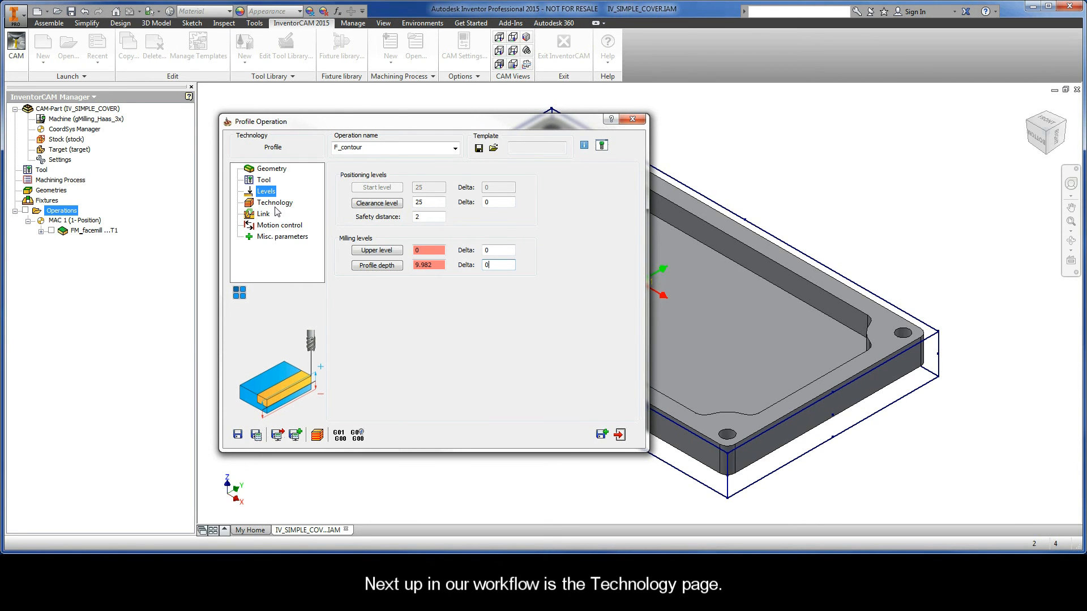
Review the Technology settings, keeping tool side Left and depth type Constant.
left_click(274, 202)
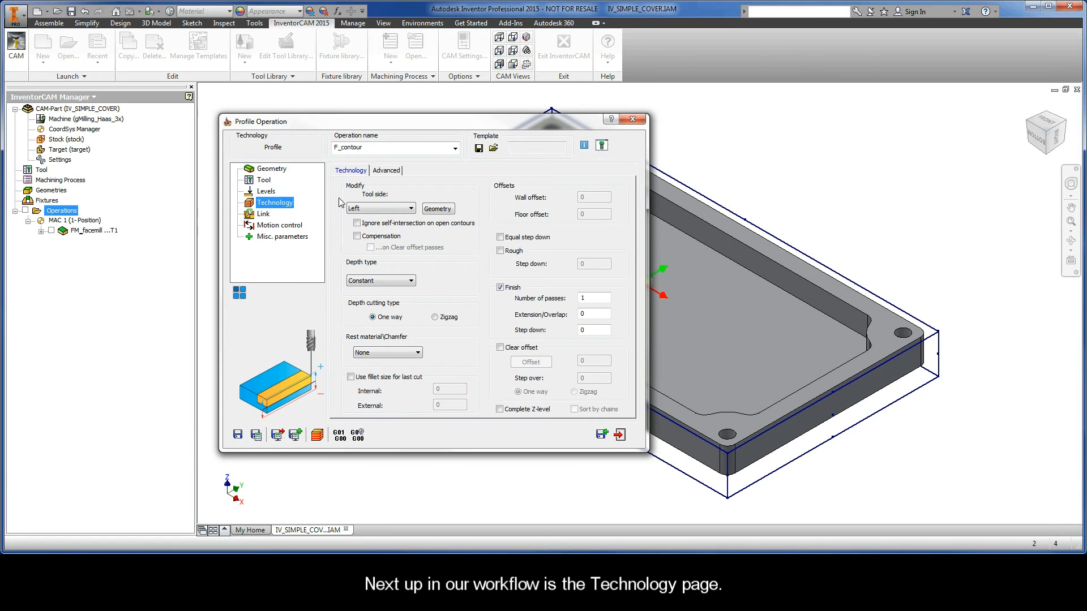
mouse_move(366, 193)
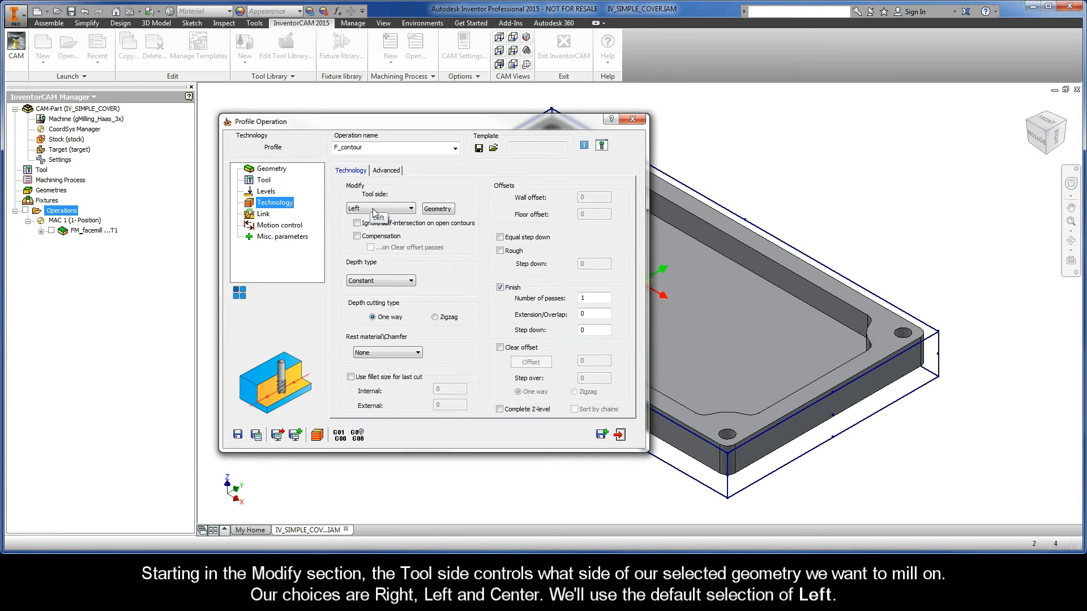
left_click(410, 208)
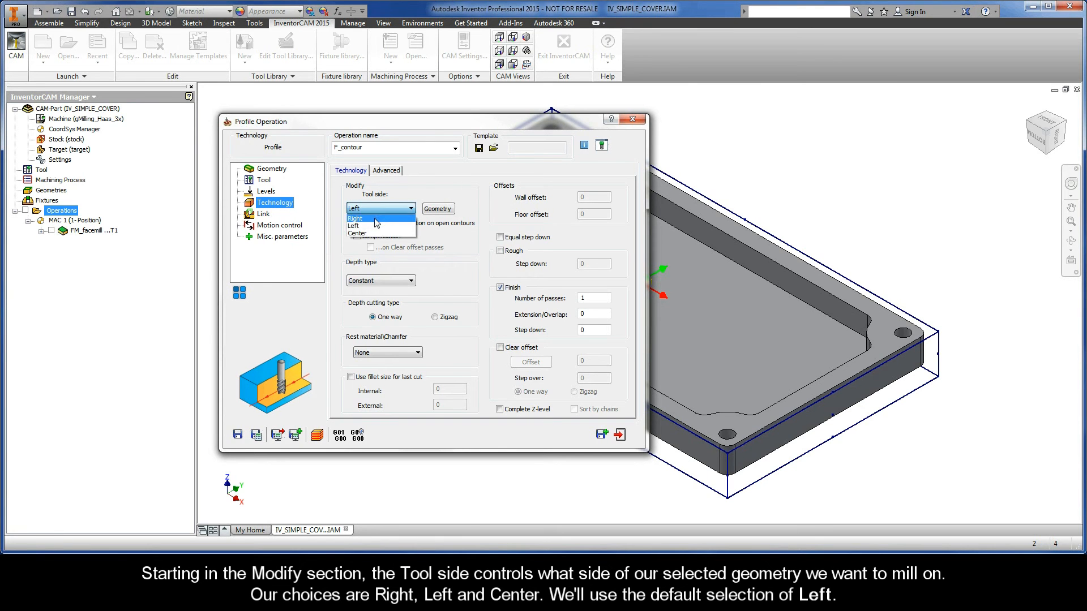
mouse_move(372, 233)
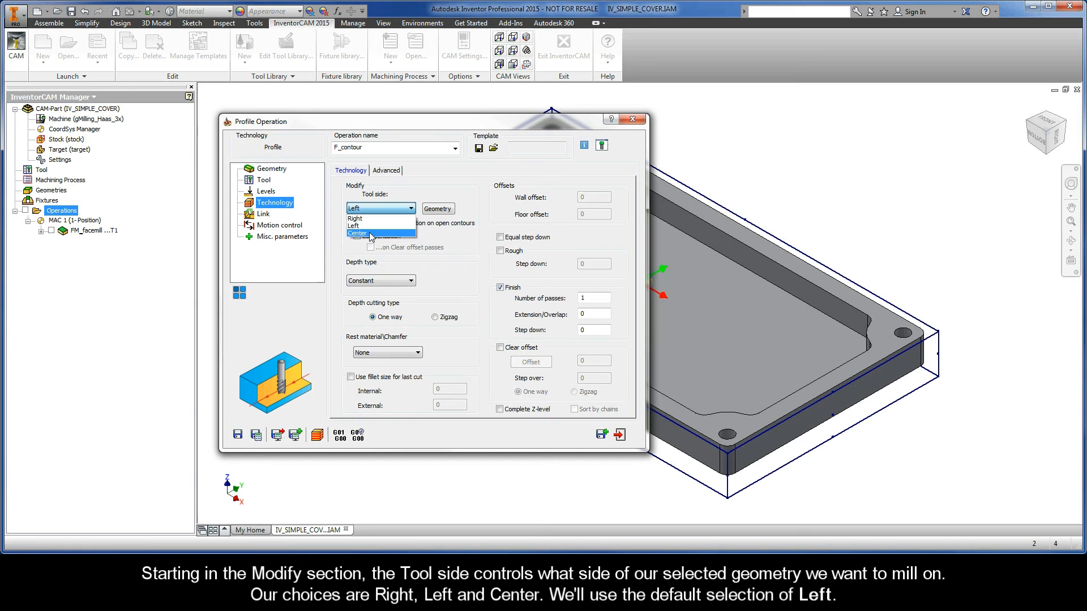
mouse_move(367, 226)
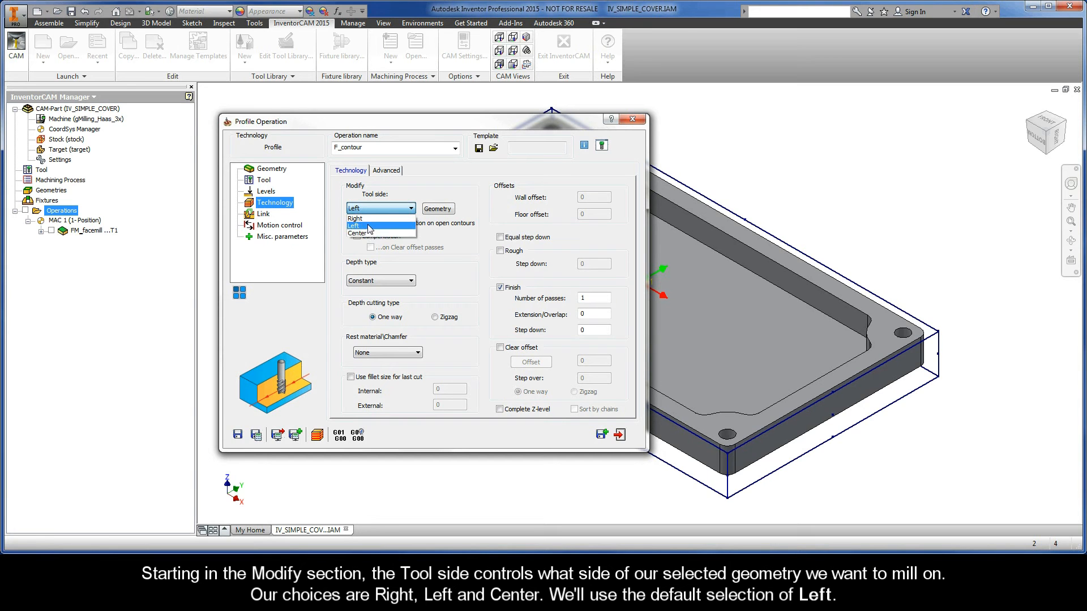
left_click(354, 226)
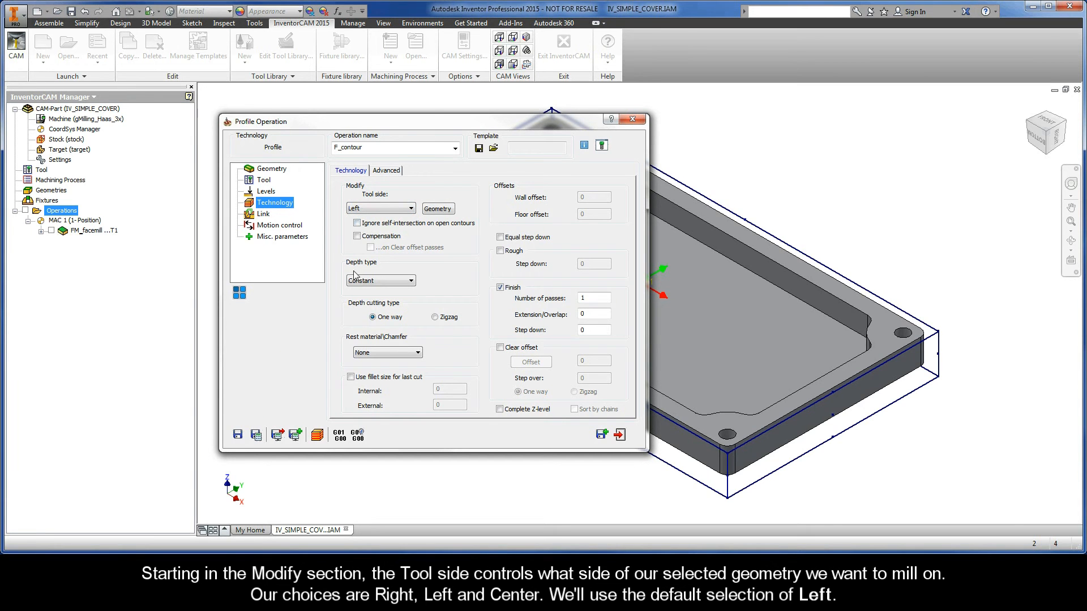
left_click(410, 281)
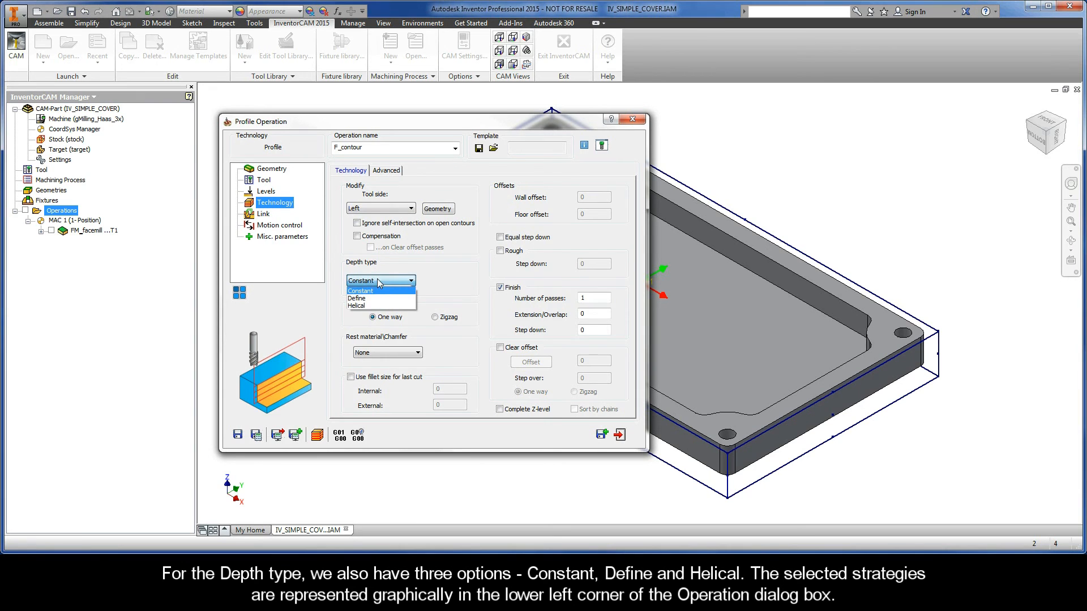
mouse_move(375, 298)
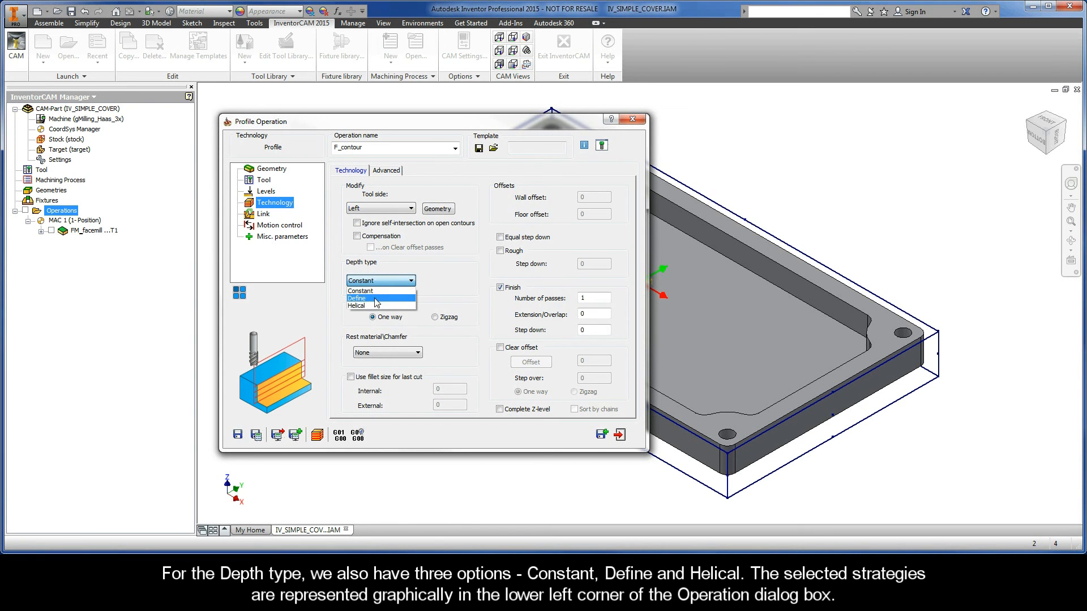
mouse_move(372, 306)
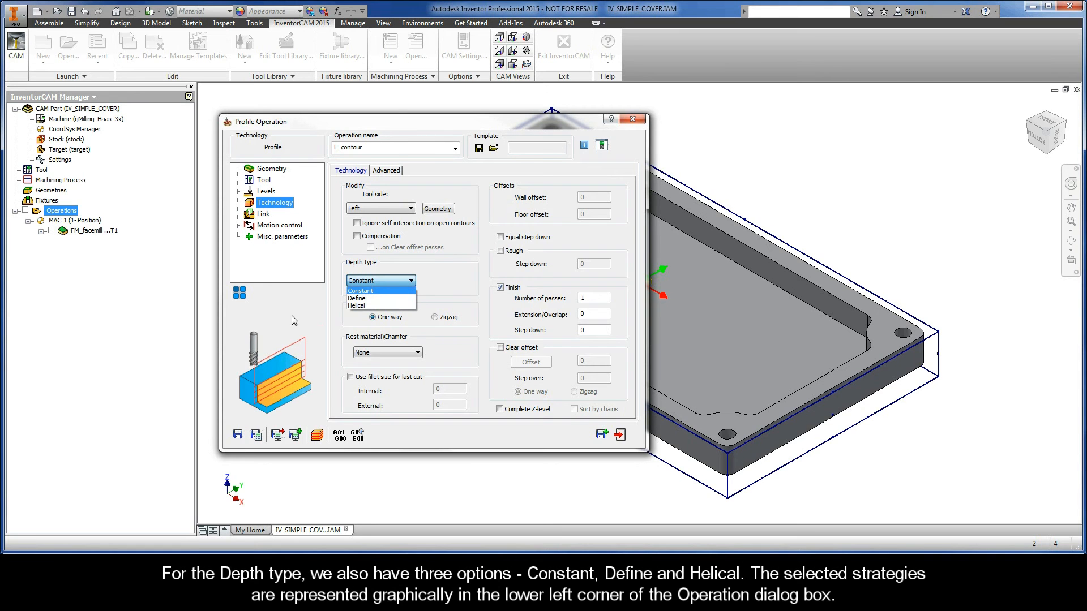
mouse_move(283, 392)
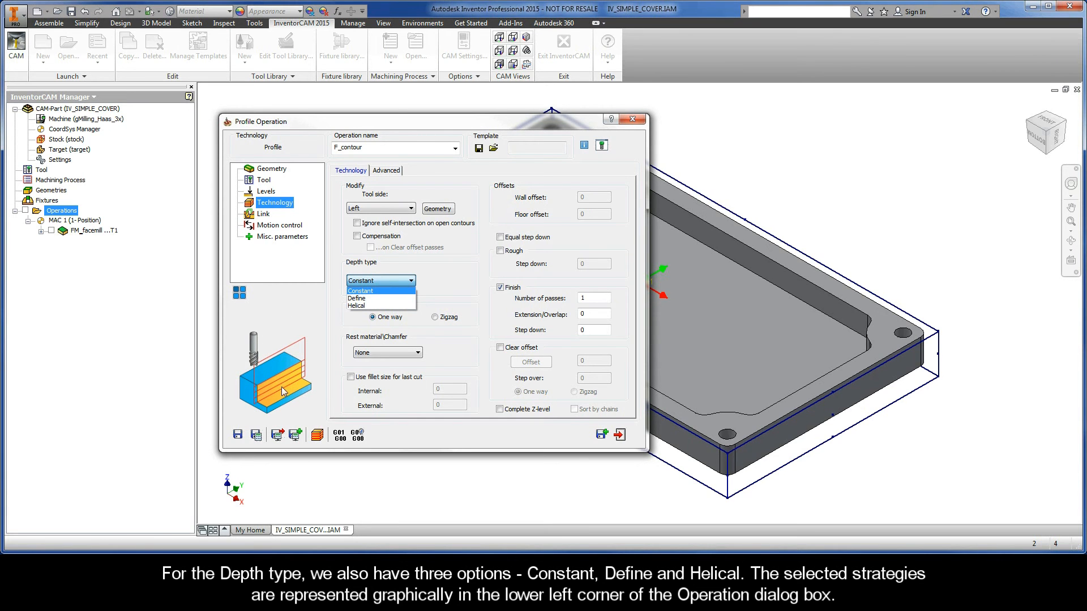
mouse_move(294, 367)
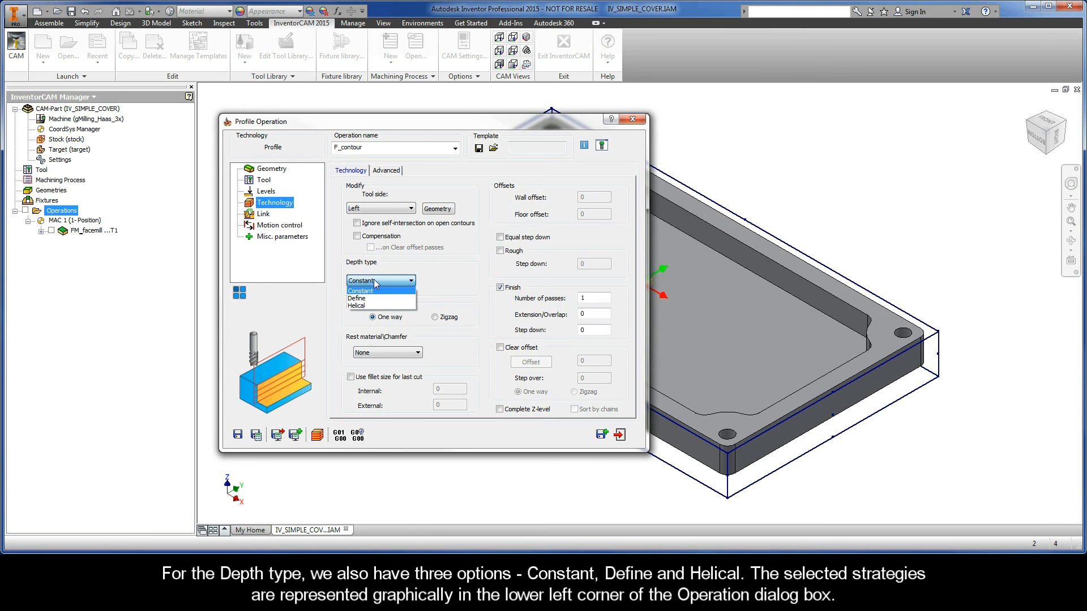
left_click(360, 280)
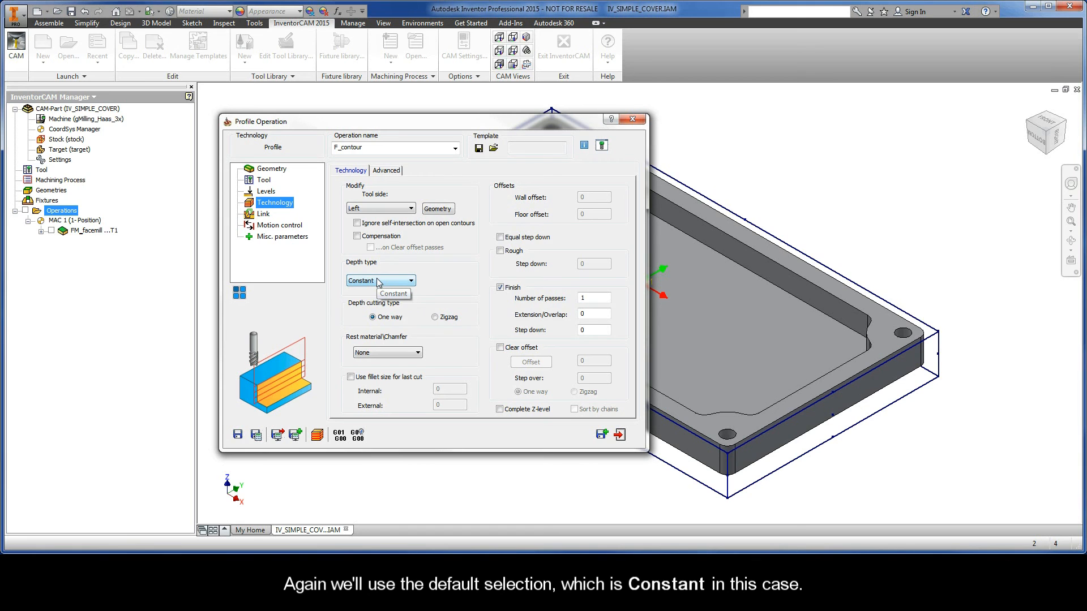
Enable Rough with wall offset 0.24 and equal step downs of at most 3.5.
left_click(500, 251)
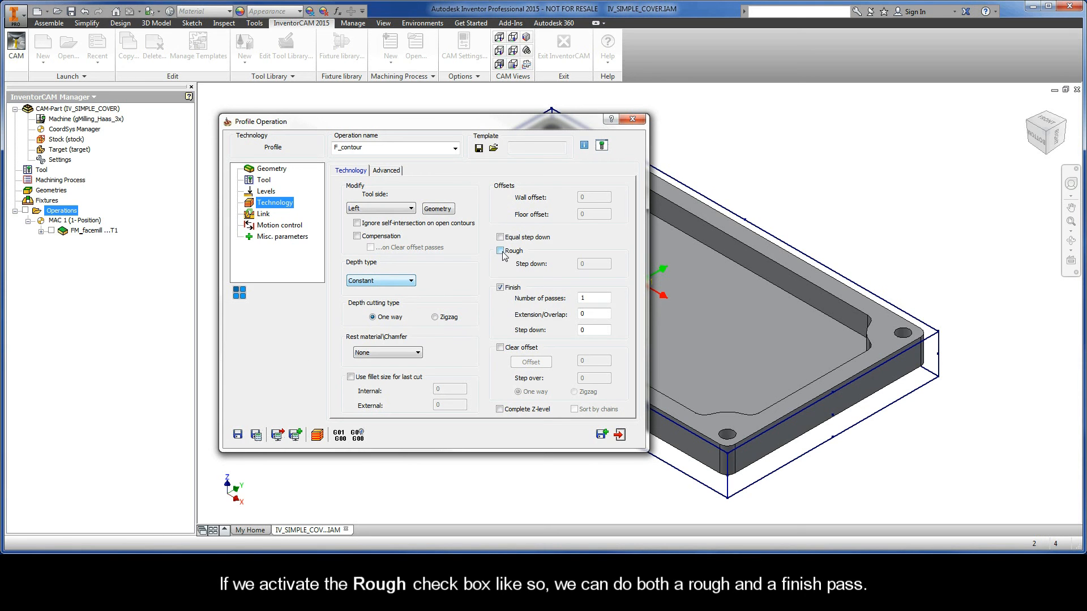
left_click(499, 250)
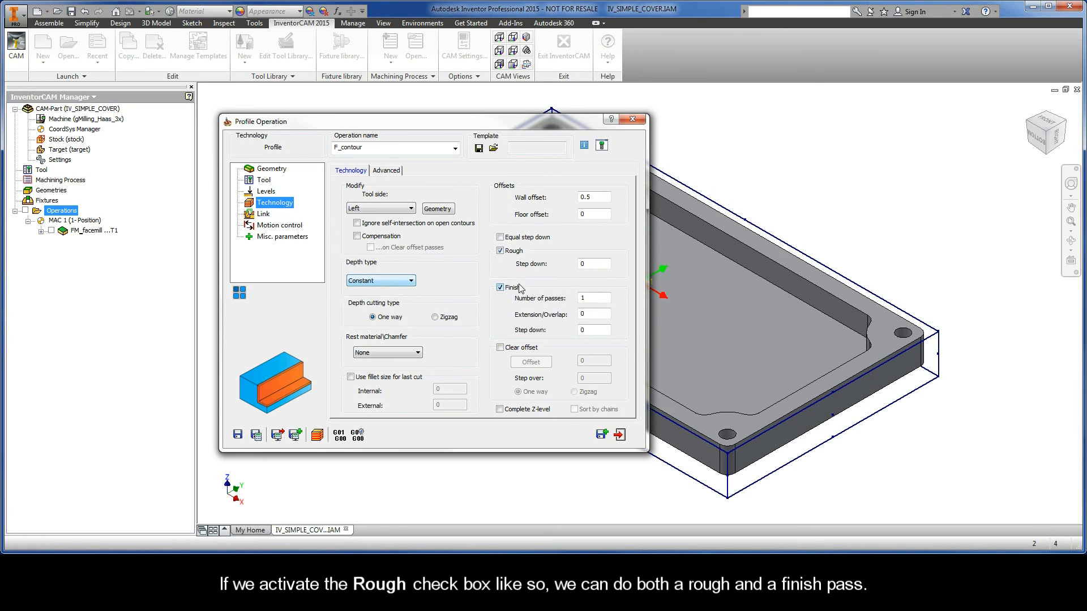
triple_click(592, 197)
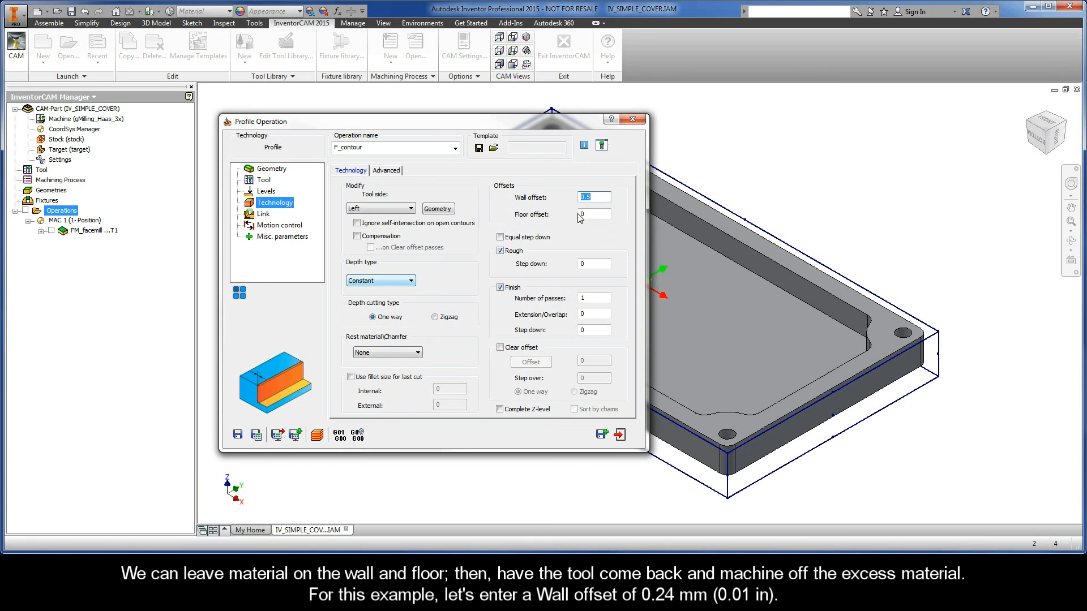
left_click(593, 214)
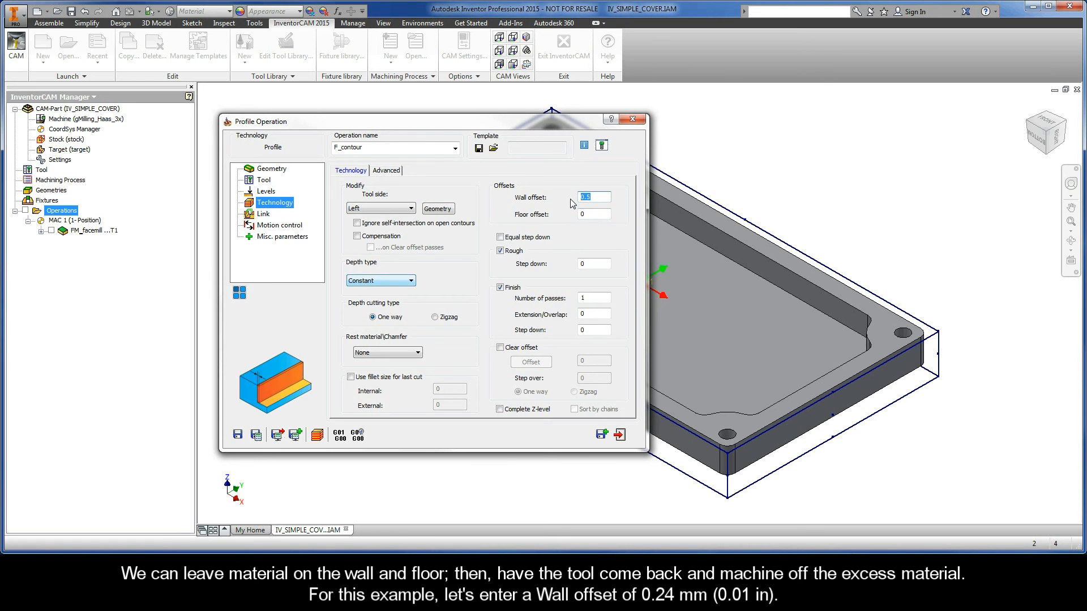
type("0.24")
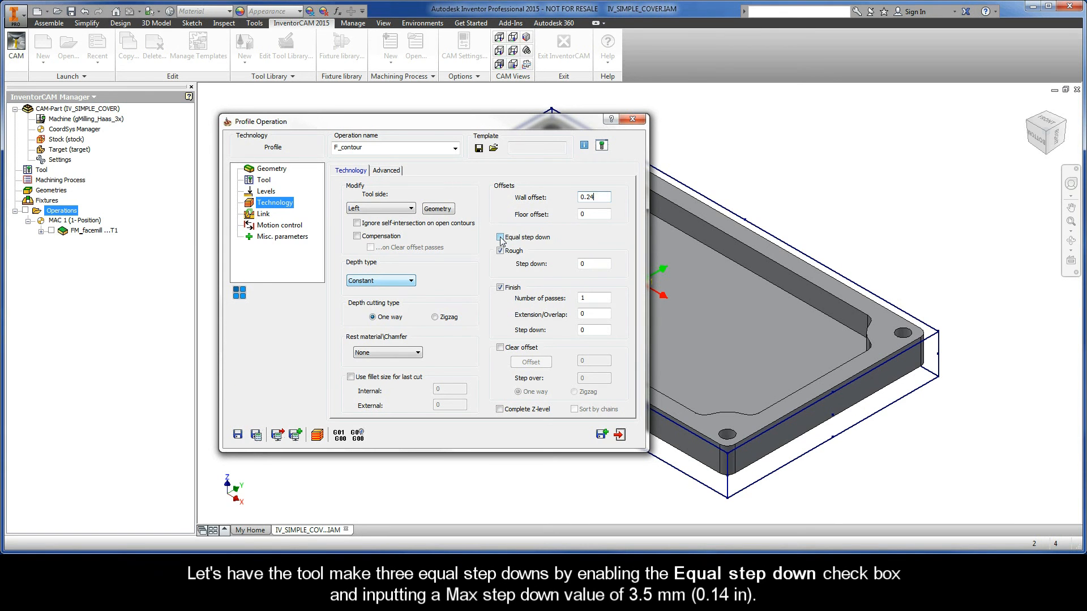
left_click(499, 237)
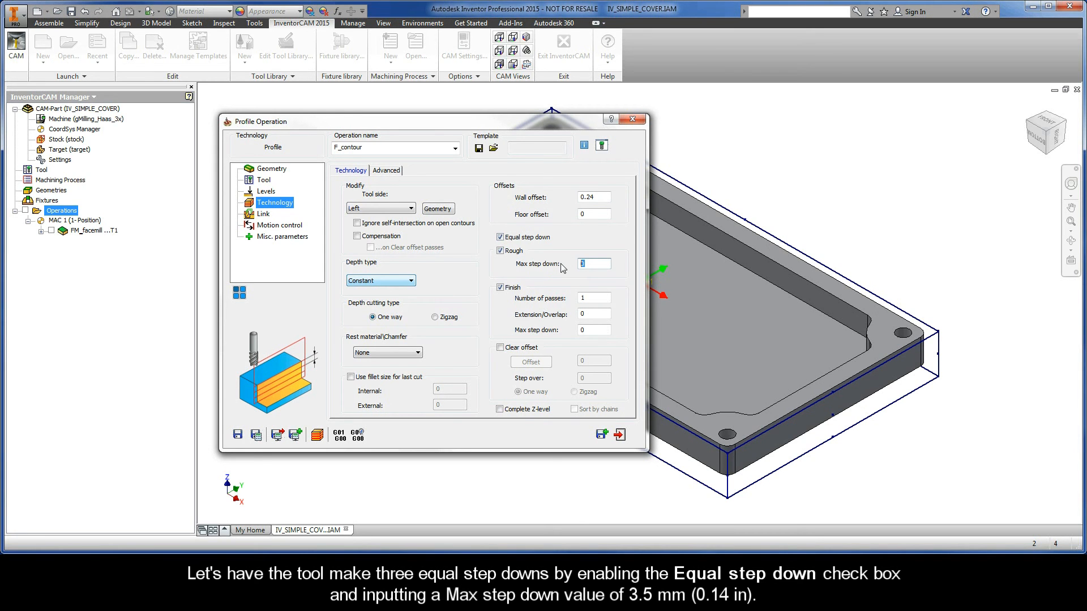
type("3.5")
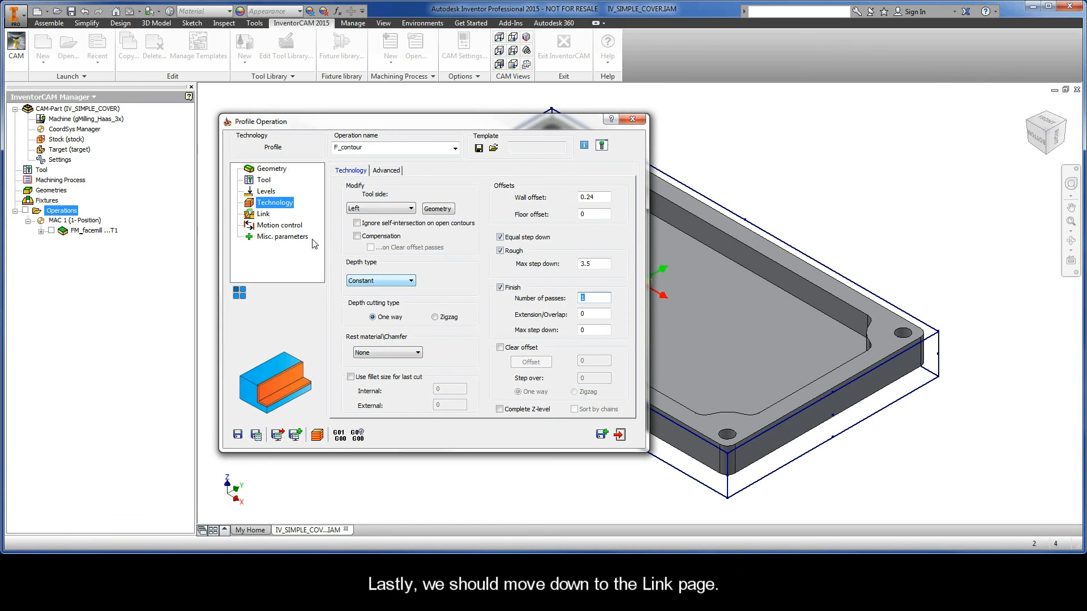
Use an Arc lead-in of radius 4 and make the lead-out the same as the lead-in.
left_click(262, 214)
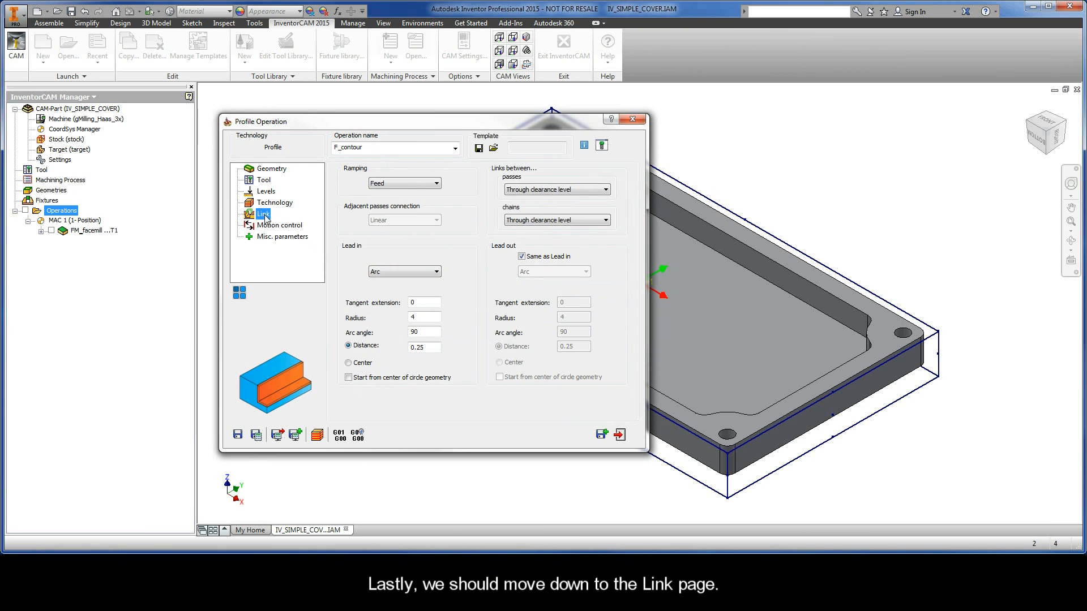
mouse_move(380, 286)
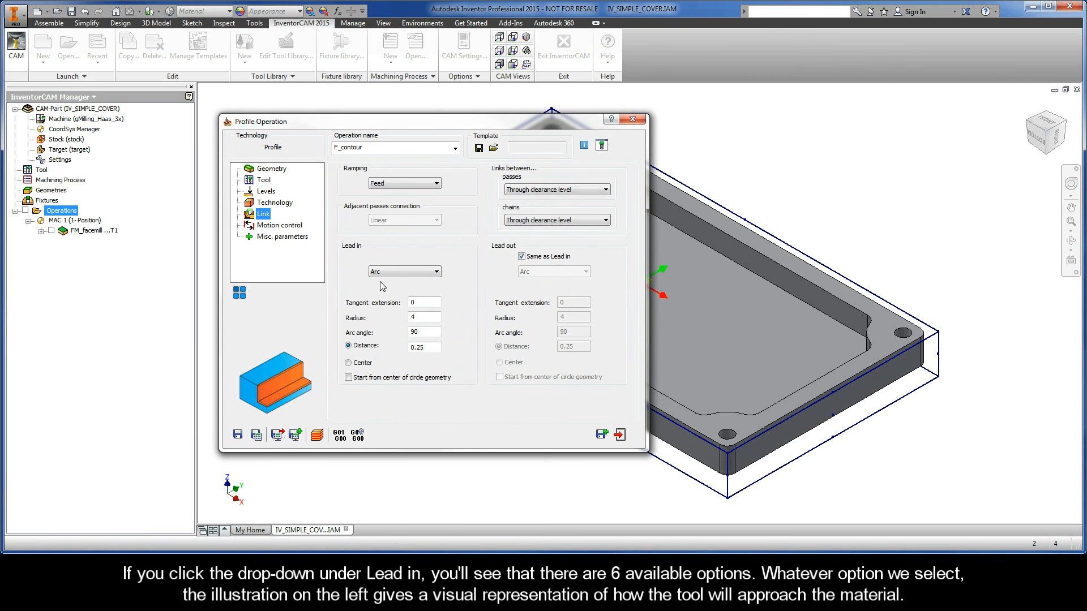
left_click(435, 270)
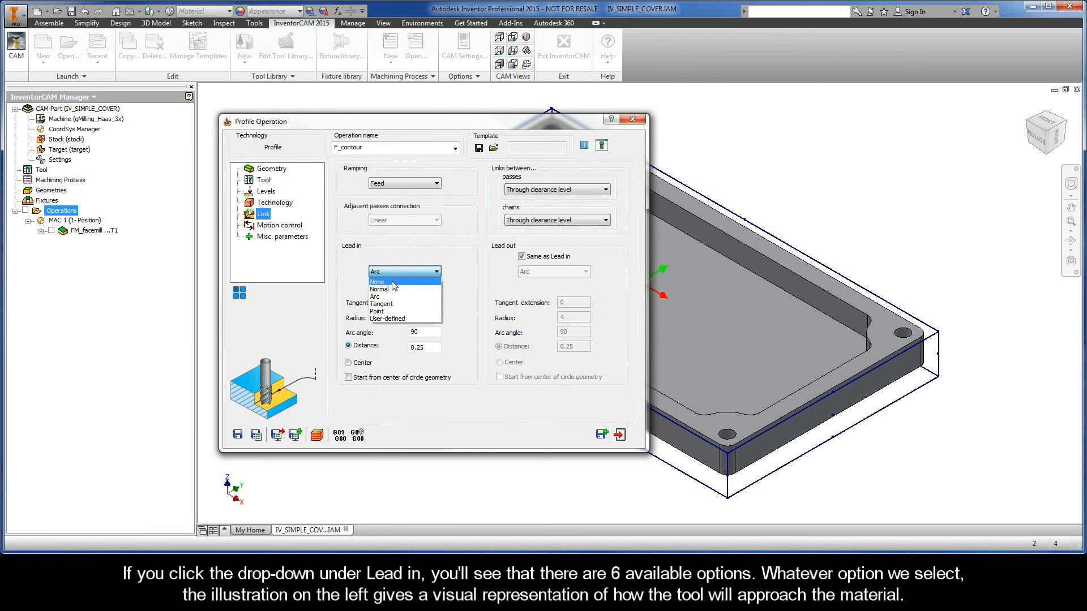
mouse_move(381, 304)
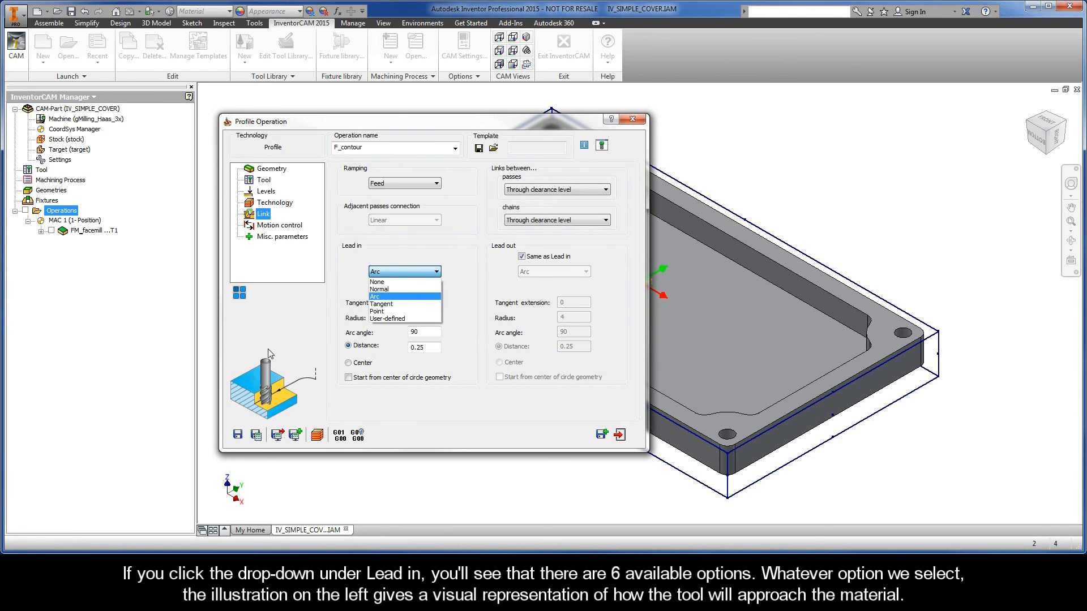
mouse_move(251, 404)
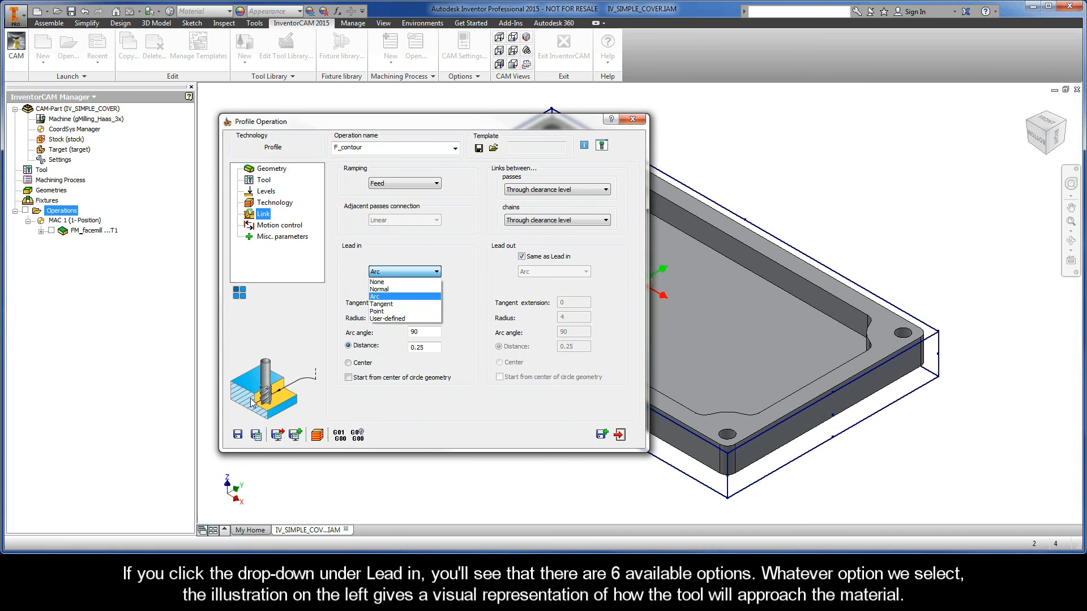
mouse_move(292, 387)
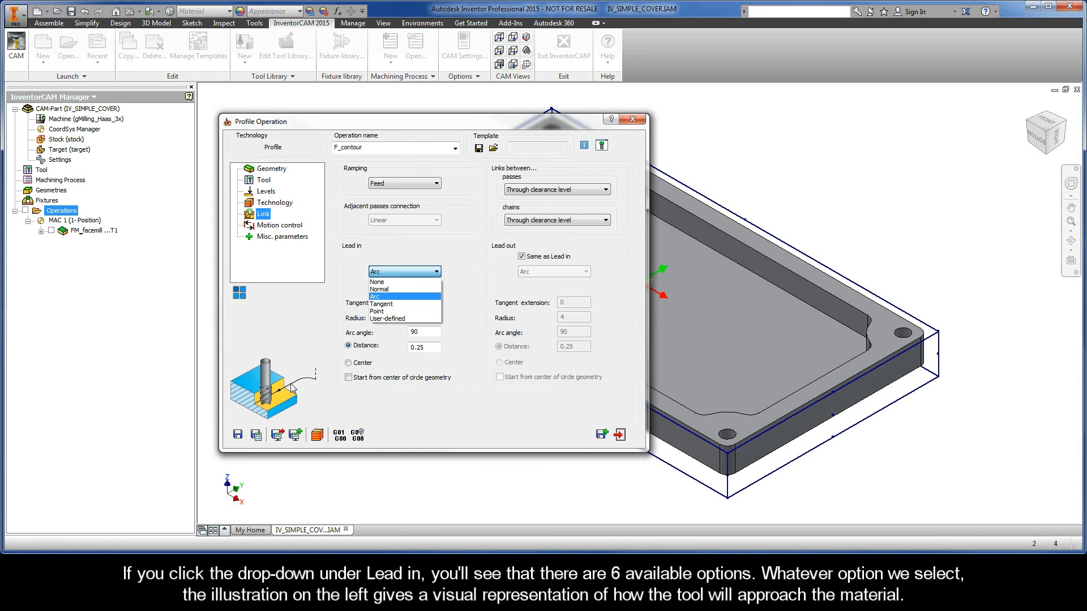
mouse_move(274, 401)
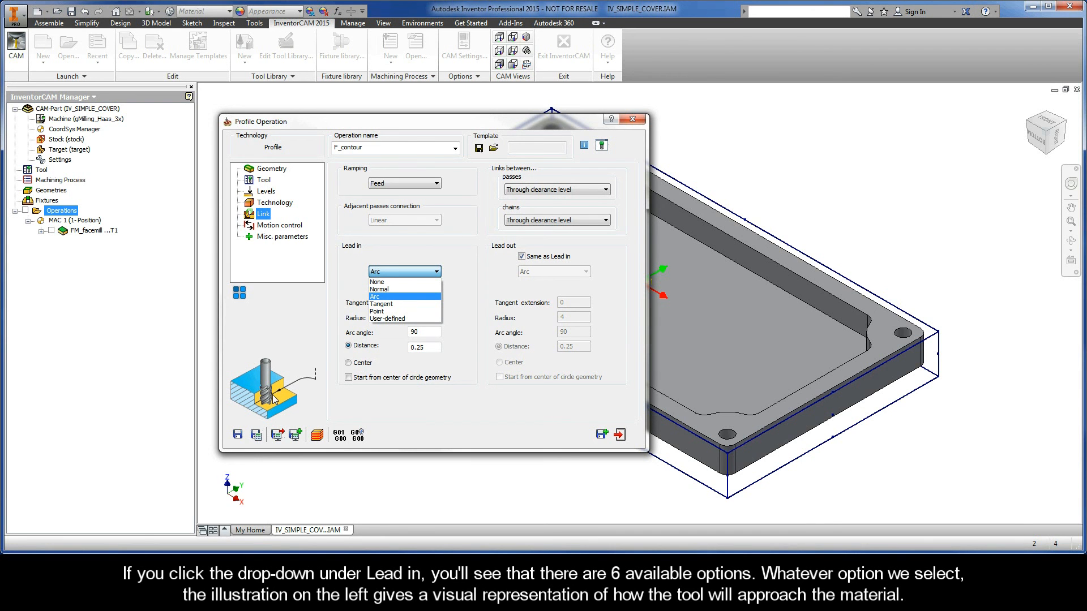
mouse_move(395, 282)
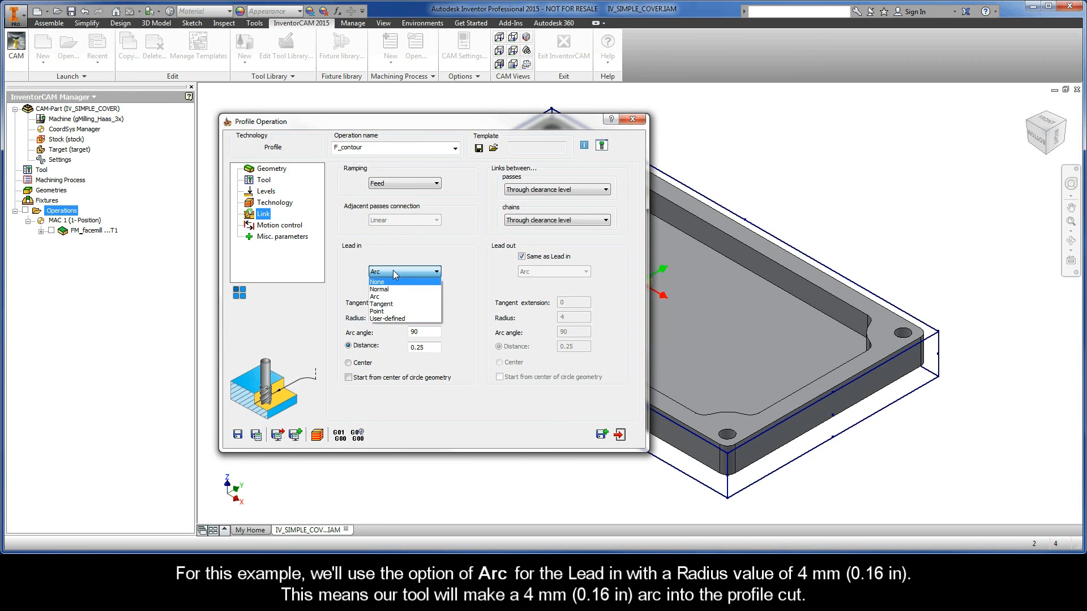
left_click(375, 296)
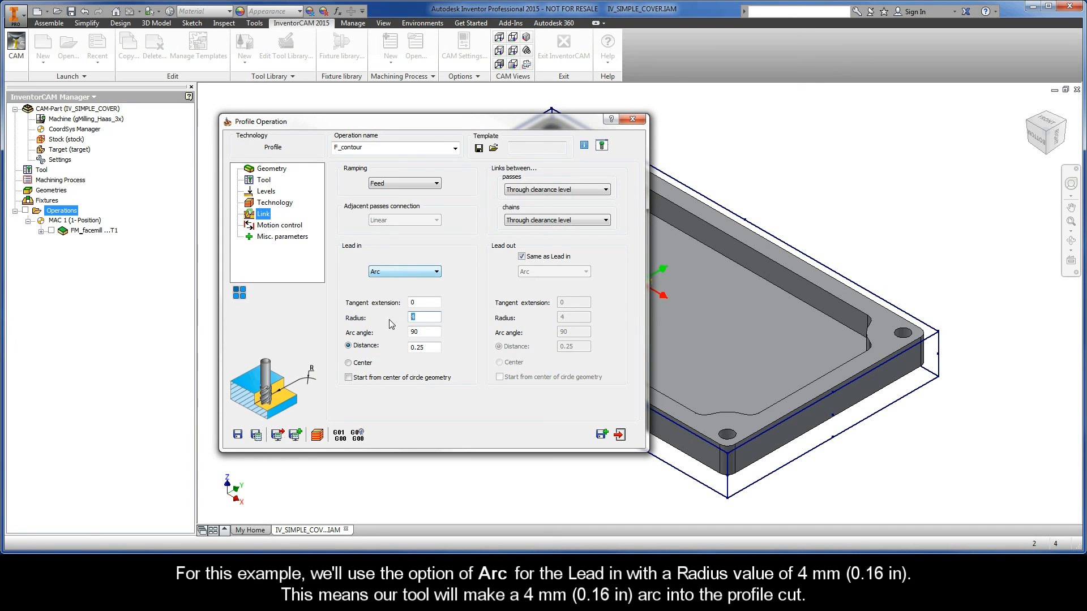
mouse_move(448, 325)
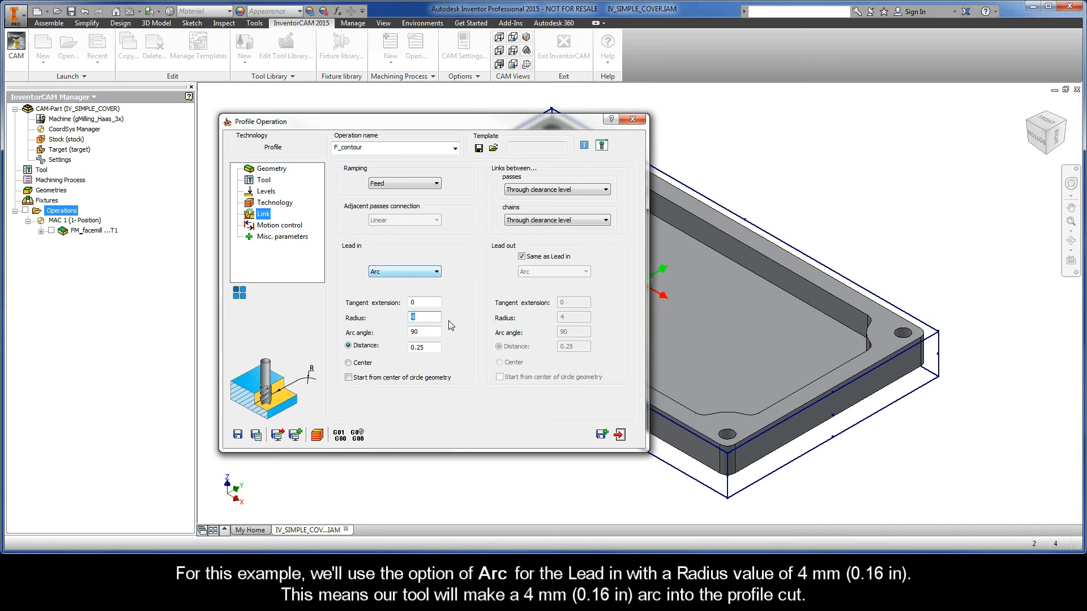
mouse_move(486, 306)
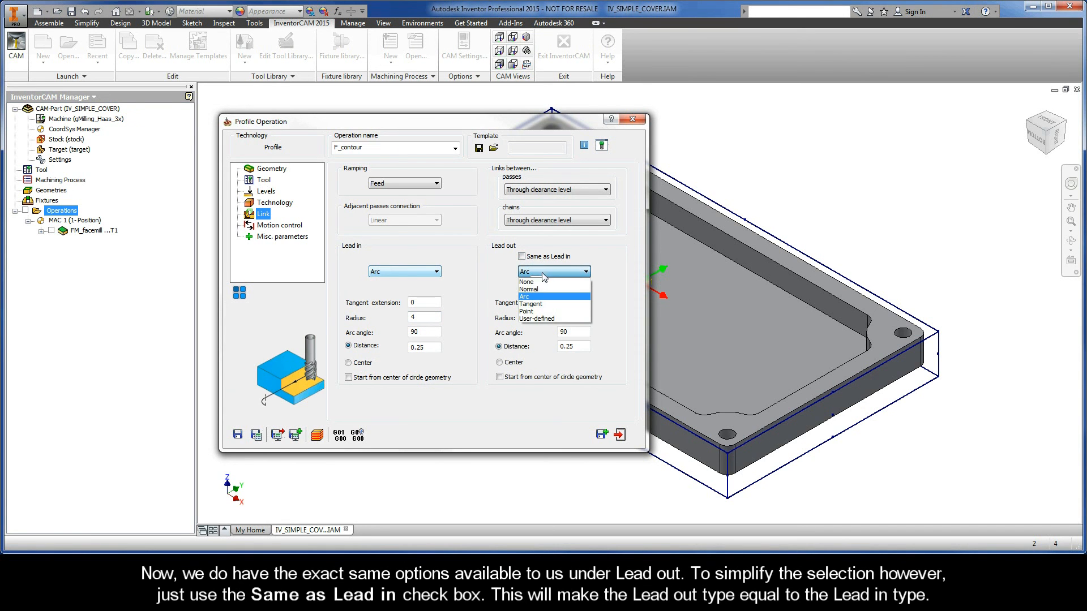
mouse_move(541, 319)
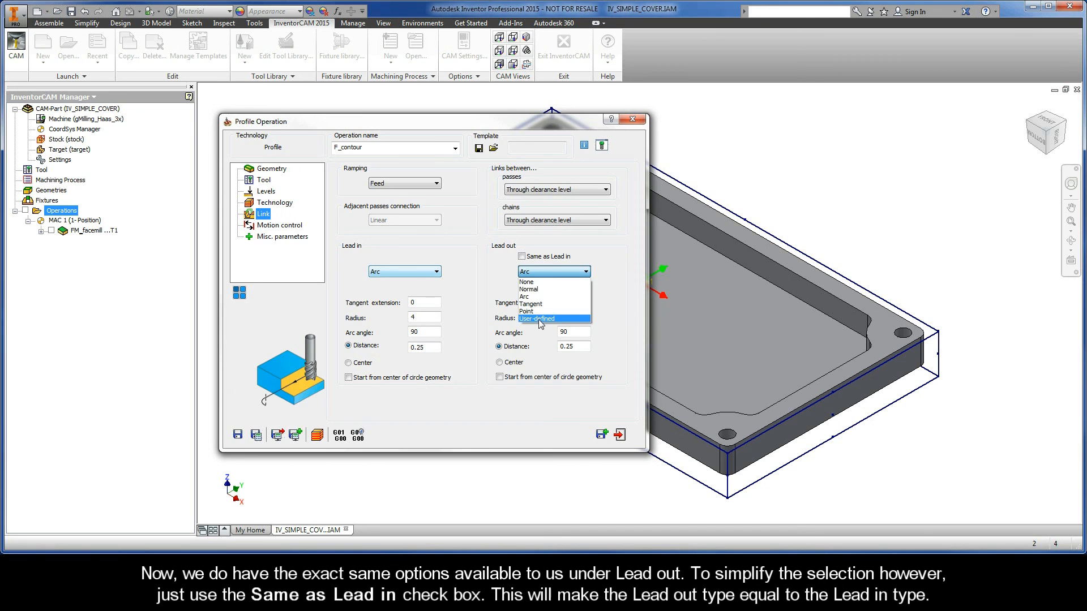
mouse_move(526, 282)
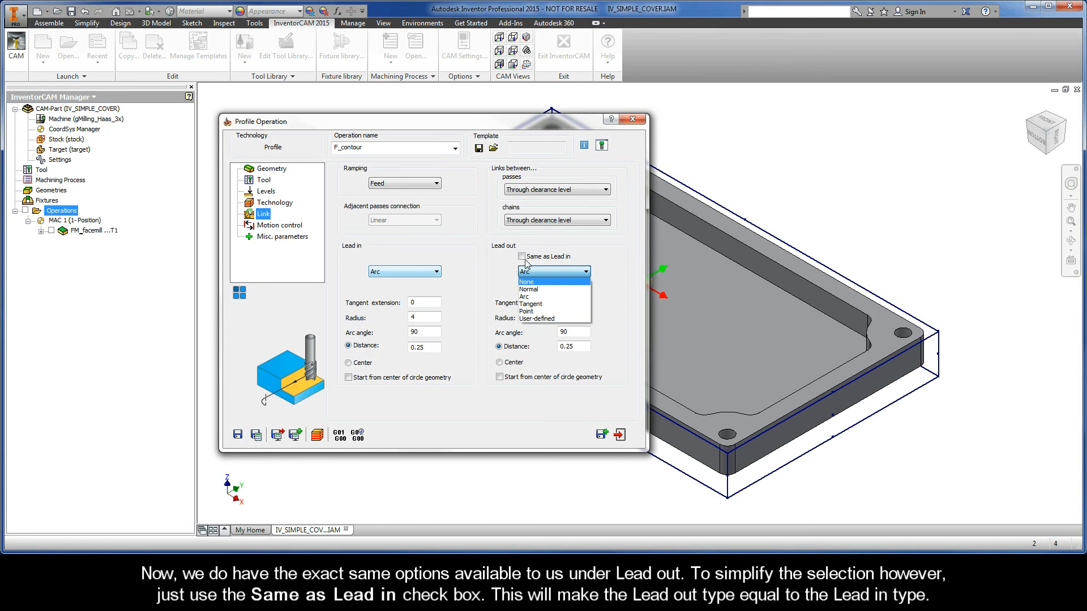
left_click(520, 257)
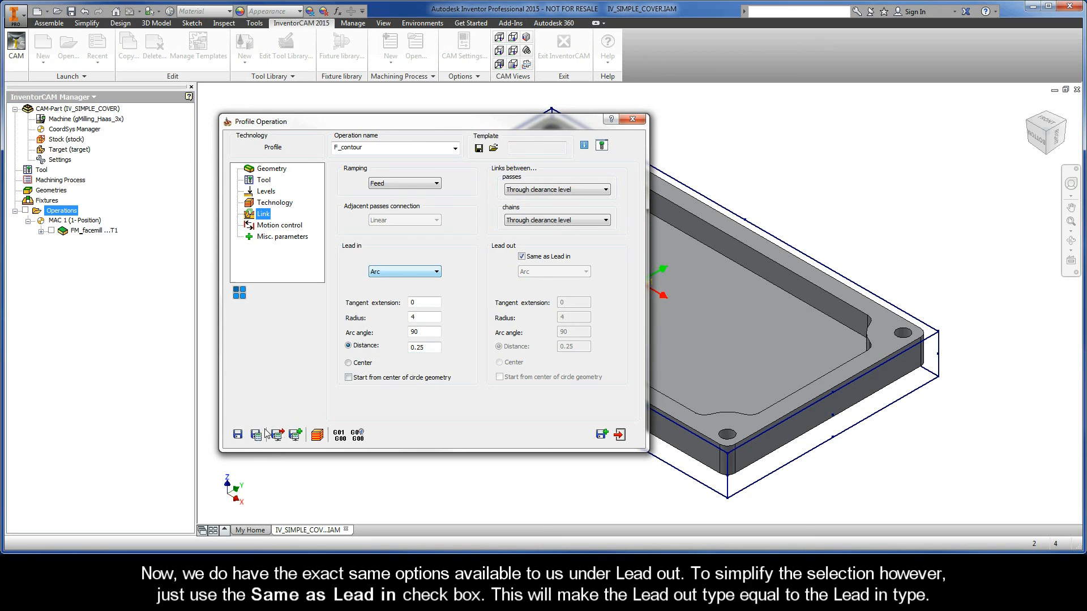
Save and calculate F_contour so it appears as the second operation in the CAM tree.
left_click(256, 434)
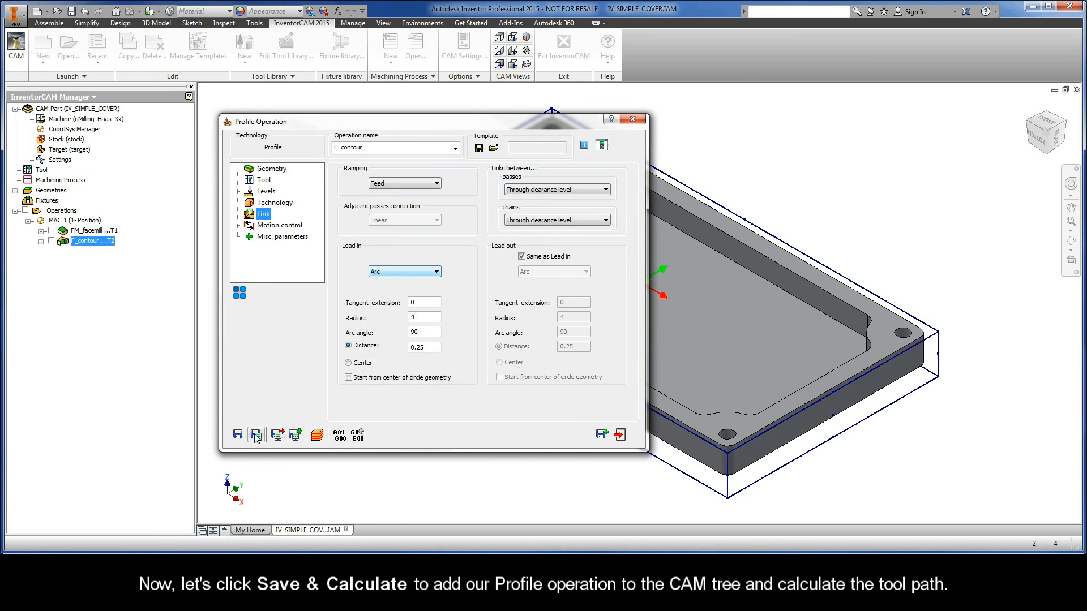
mouse_move(257, 433)
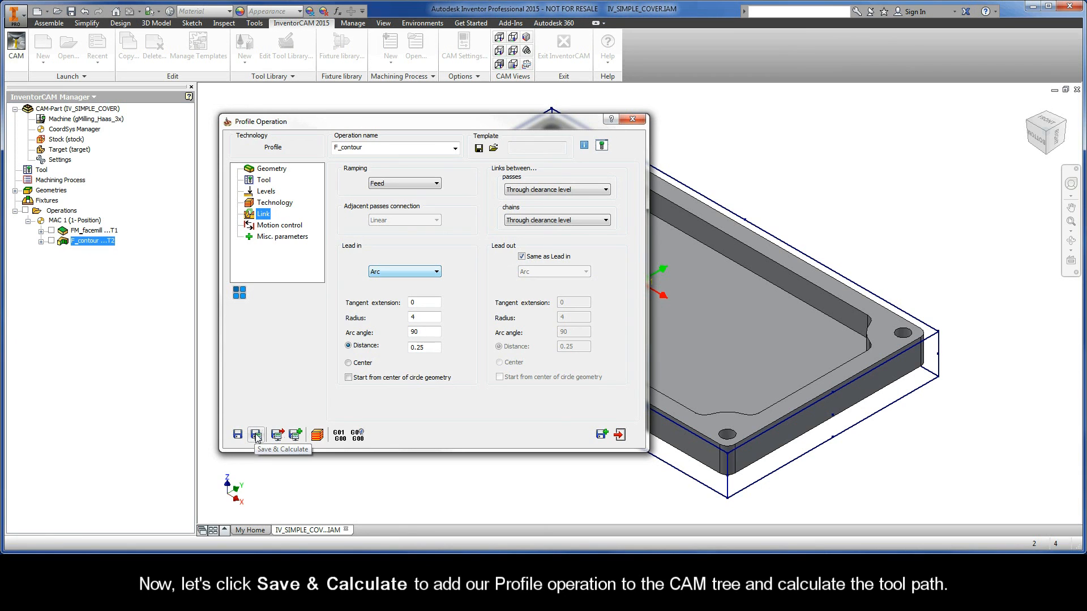
left_click(256, 434)
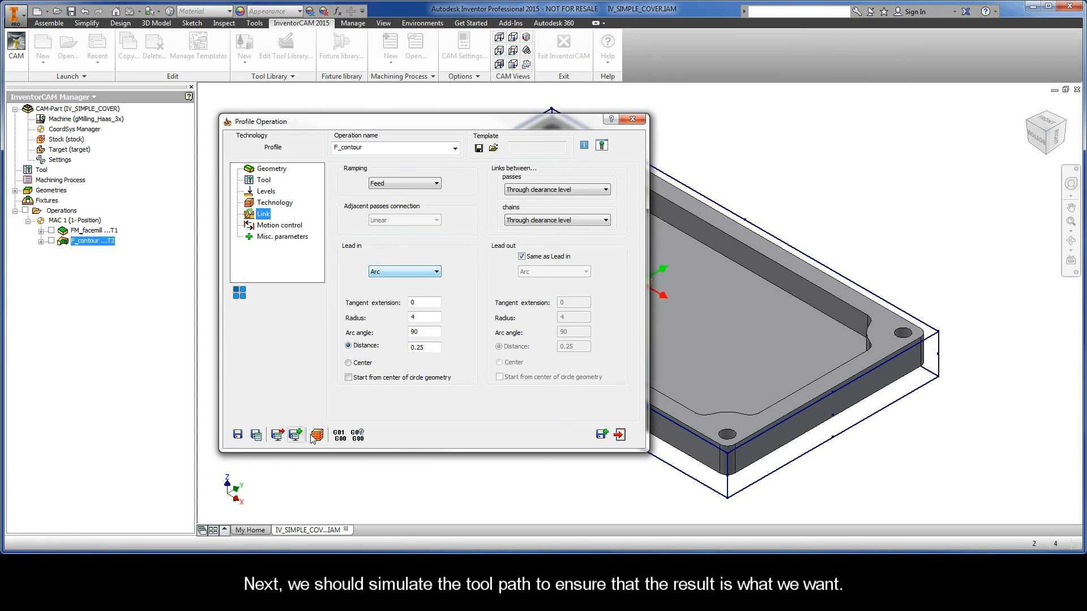
mouse_move(316, 435)
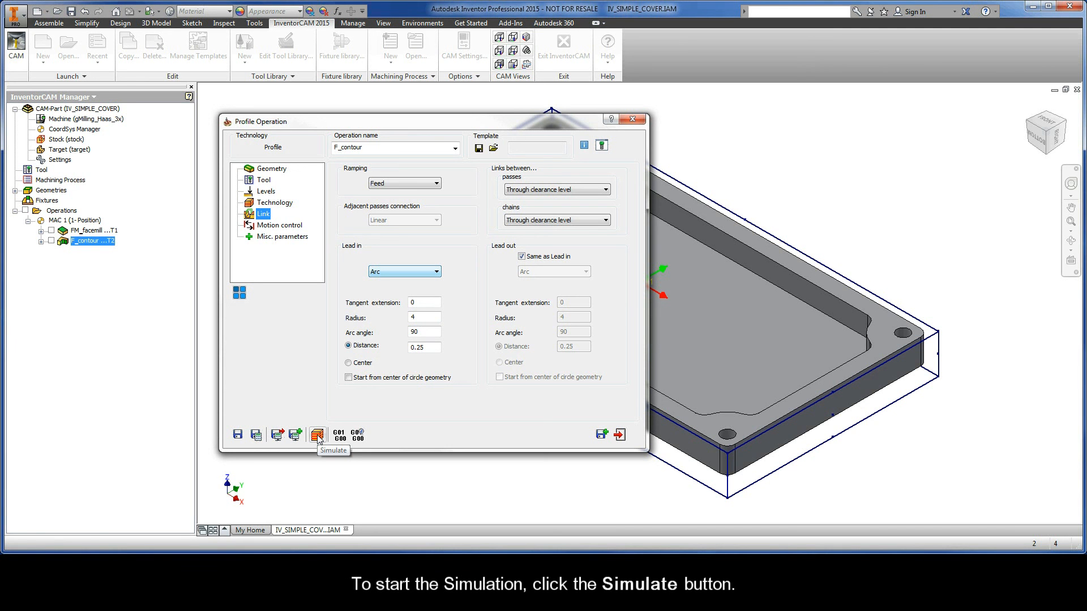
Run a slowed host-CAD simulation tracing the profile passes around the plate's outer edge.
left_click(318, 435)
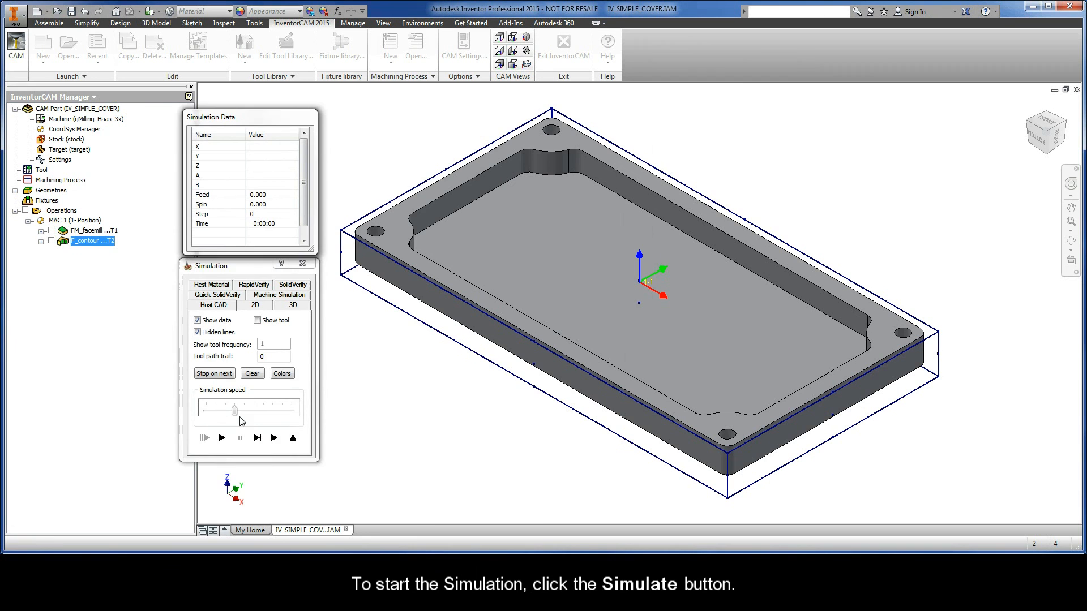
left_click(222, 437)
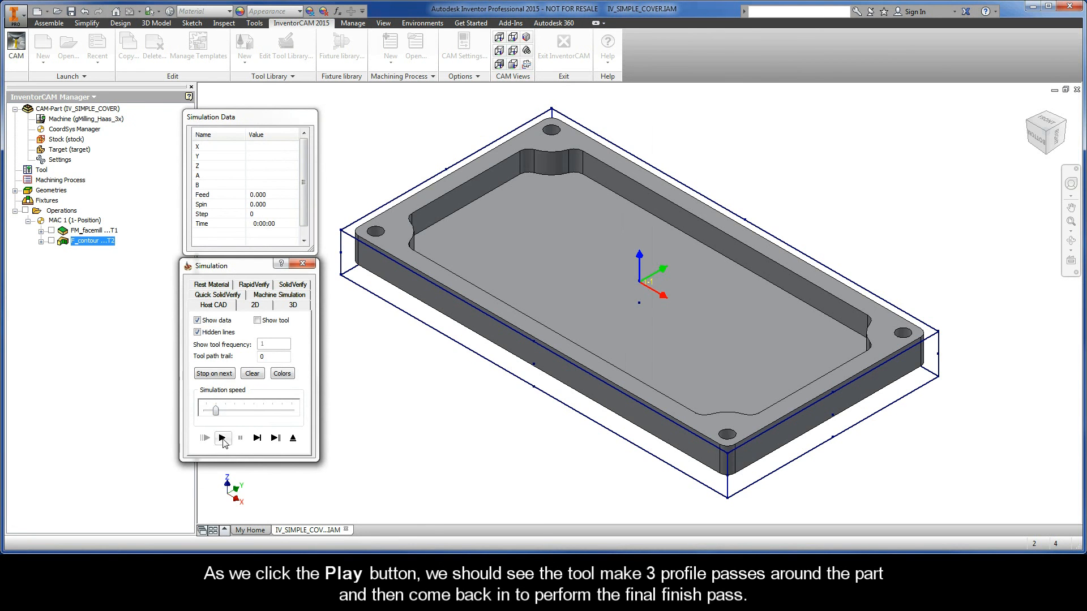
left_click(223, 437)
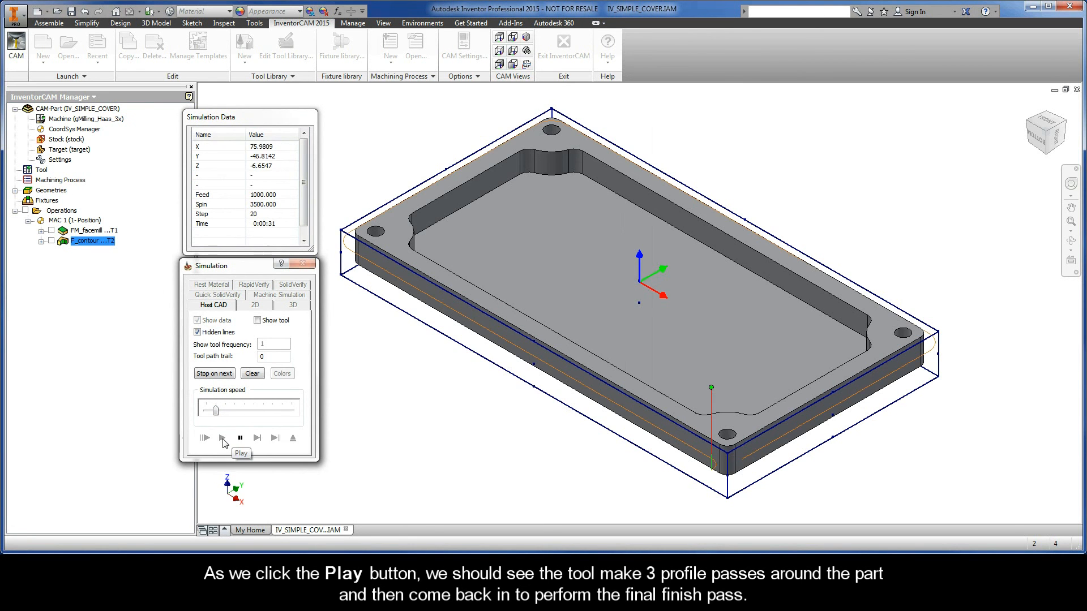
left_click(205, 436)
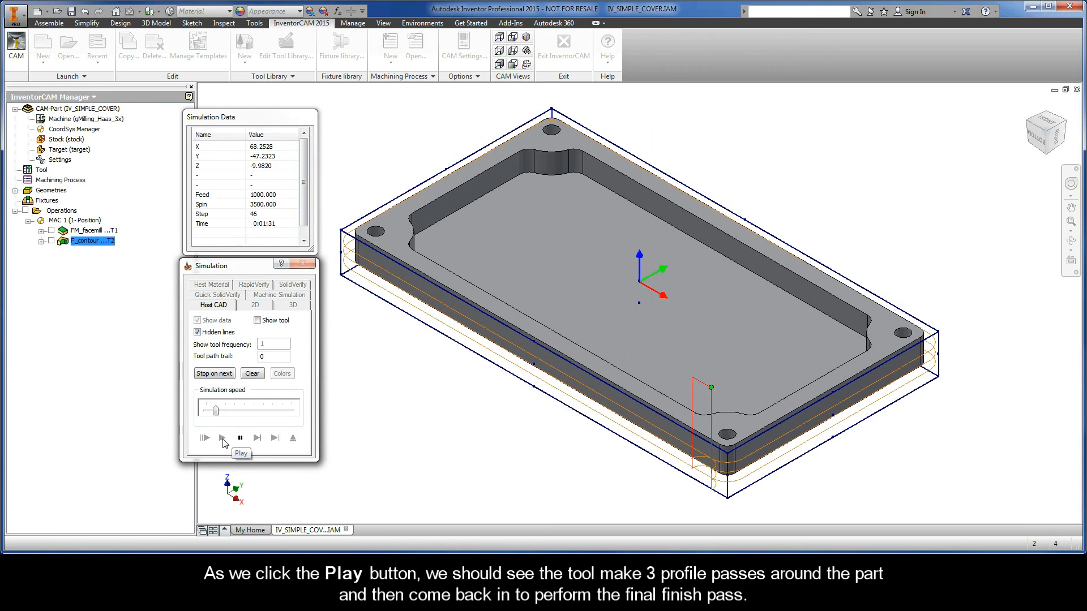
left_click(205, 437)
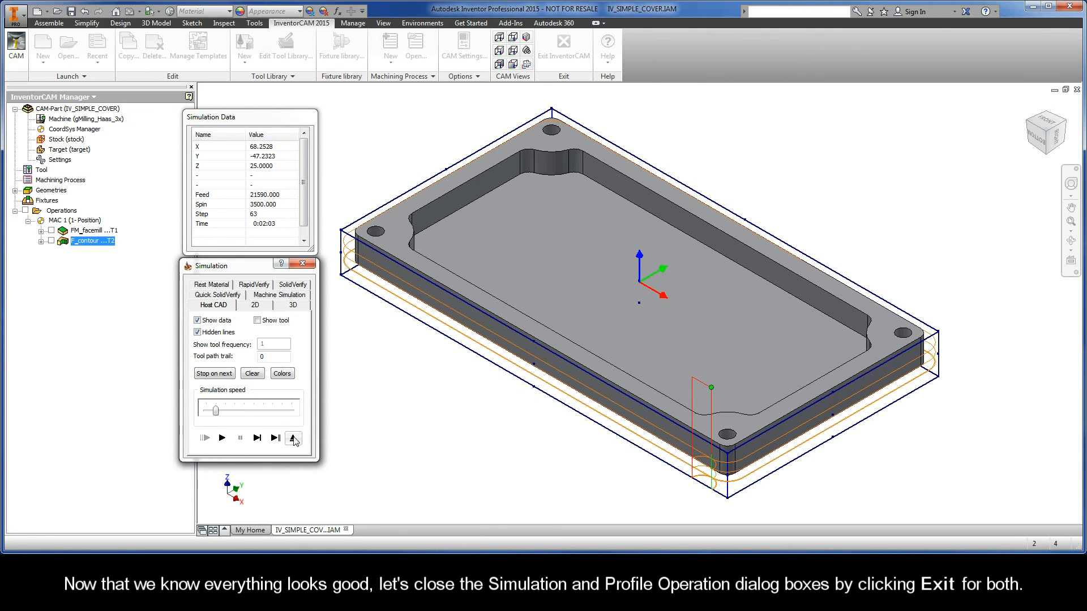
Exit the simulation and the Profile operation dialog, returning to the plate with F_contour in the tree.
left_click(292, 437)
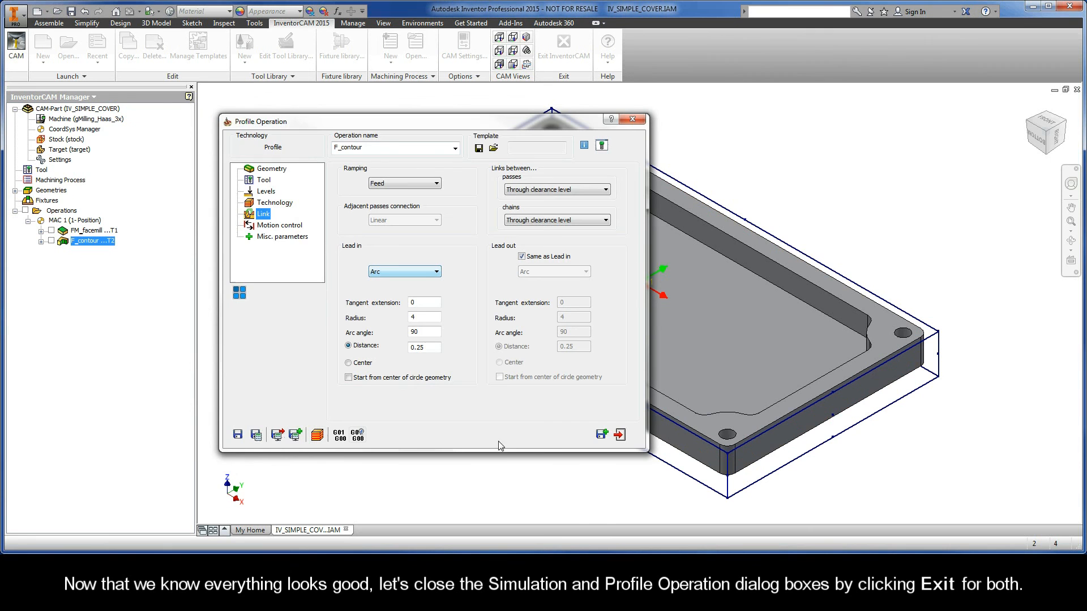
left_click(618, 434)
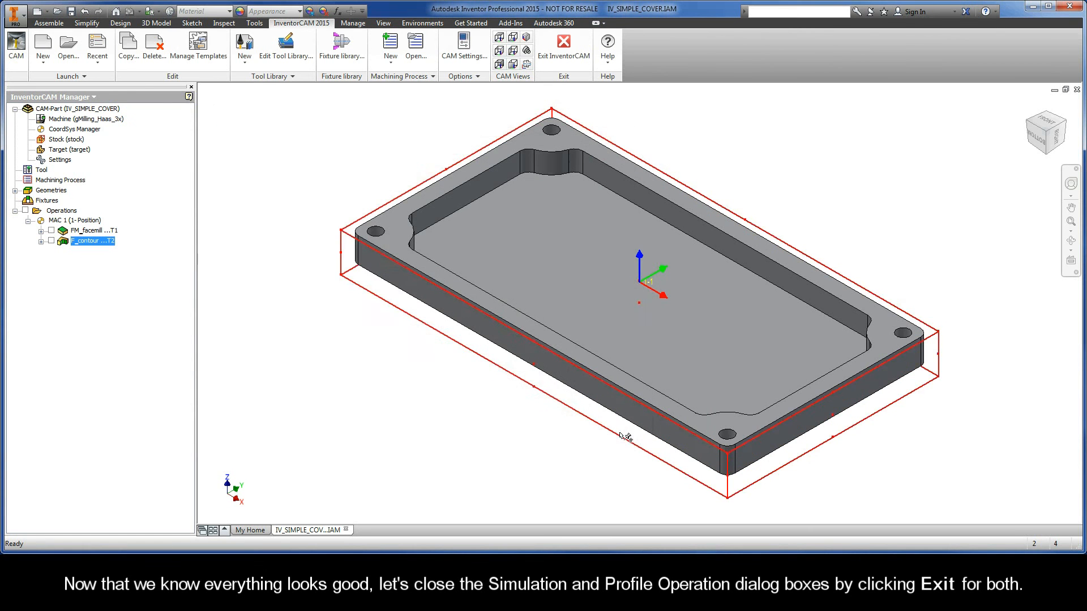